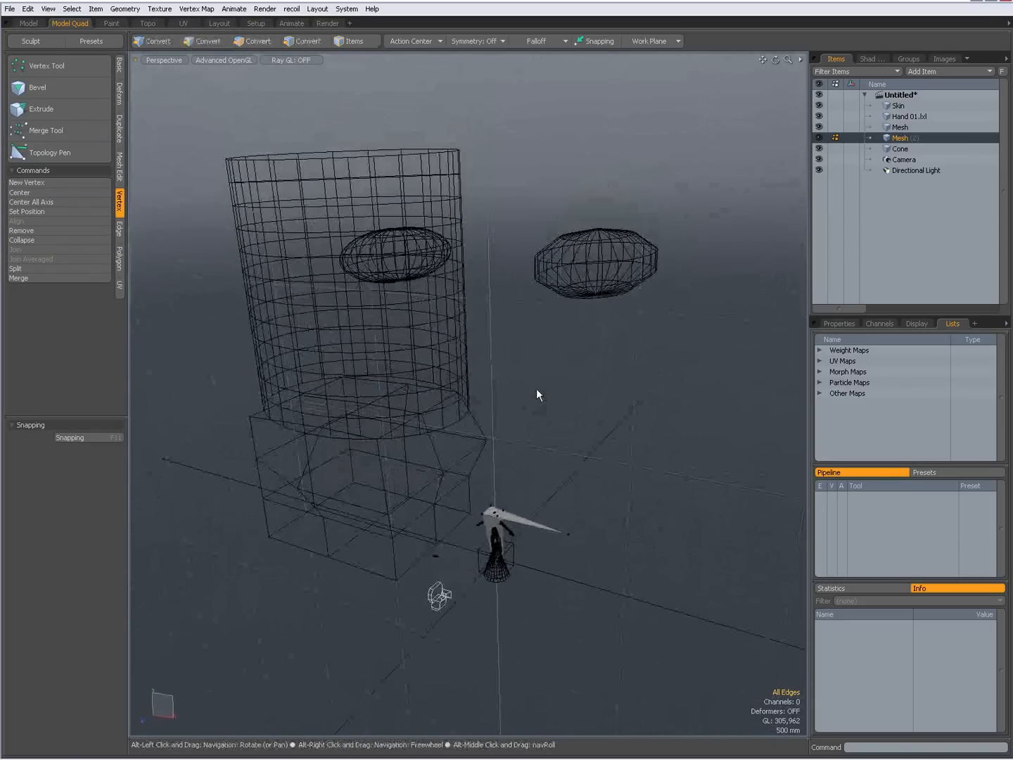
Request a new scene so Modo asks about saving the untitled scene.
click(206, 41)
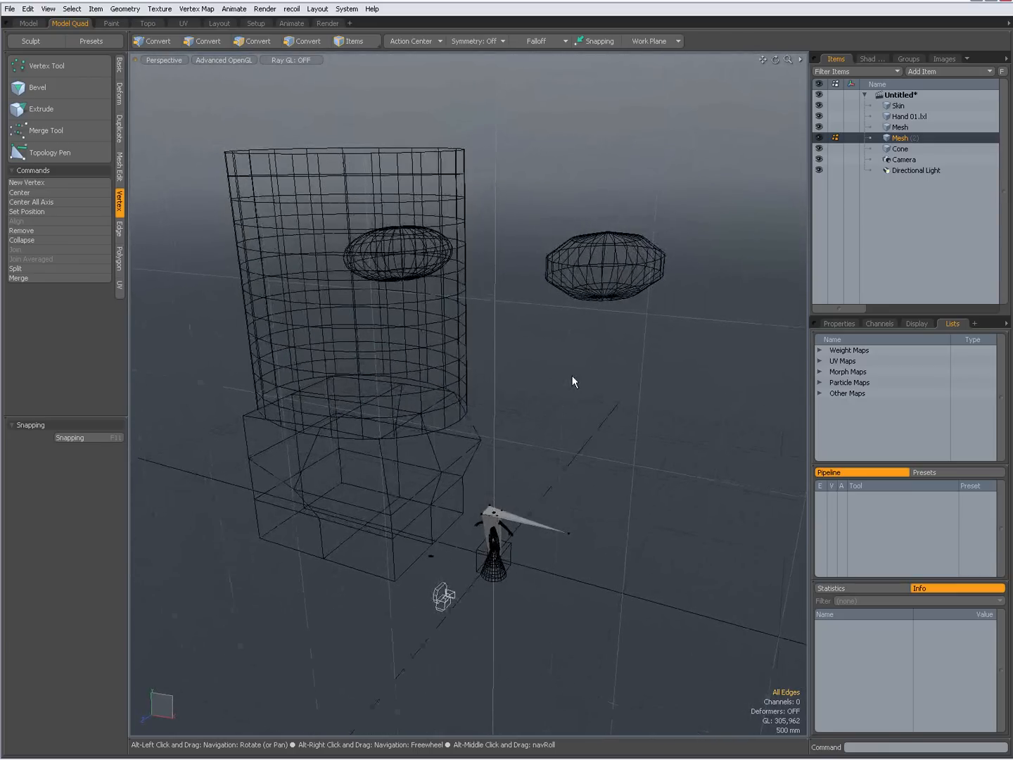
click(204, 41)
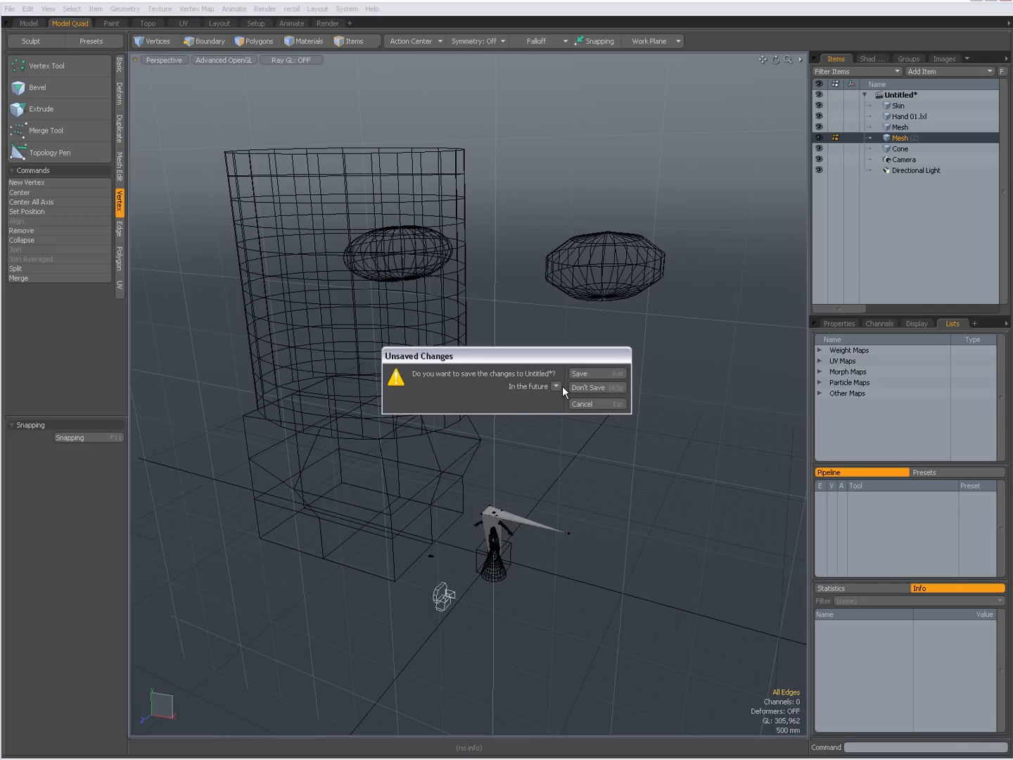
Discard the old scene unsaved, leaving a fresh scene with camera and light.
click(587, 387)
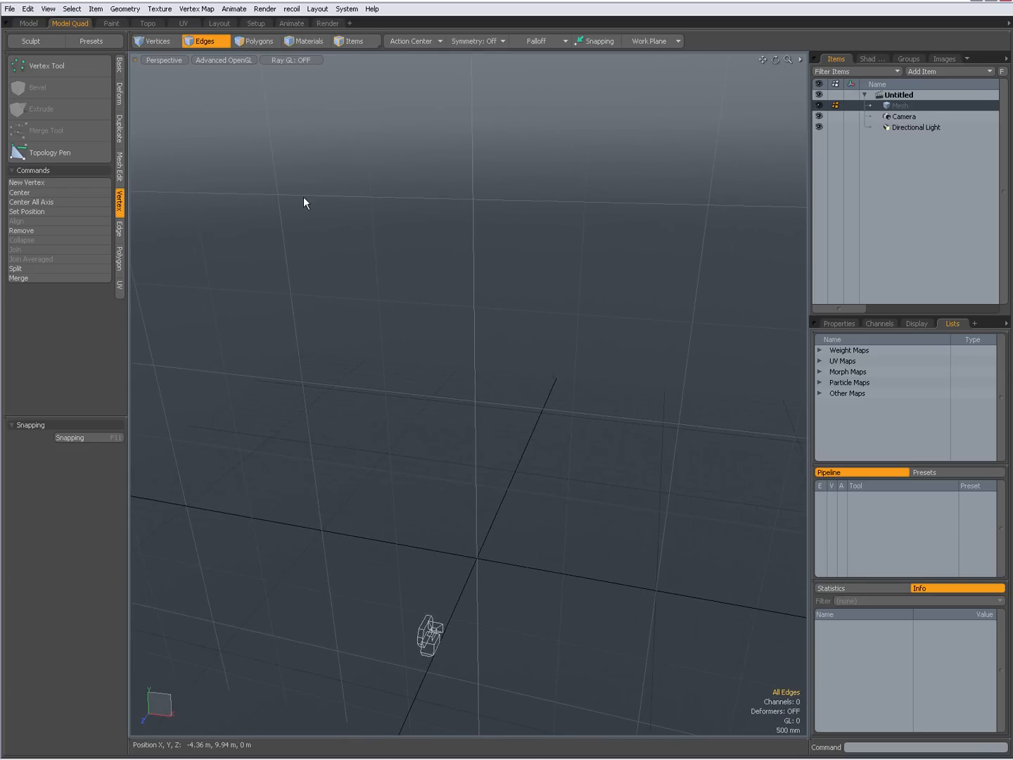
mouse_move(121, 73)
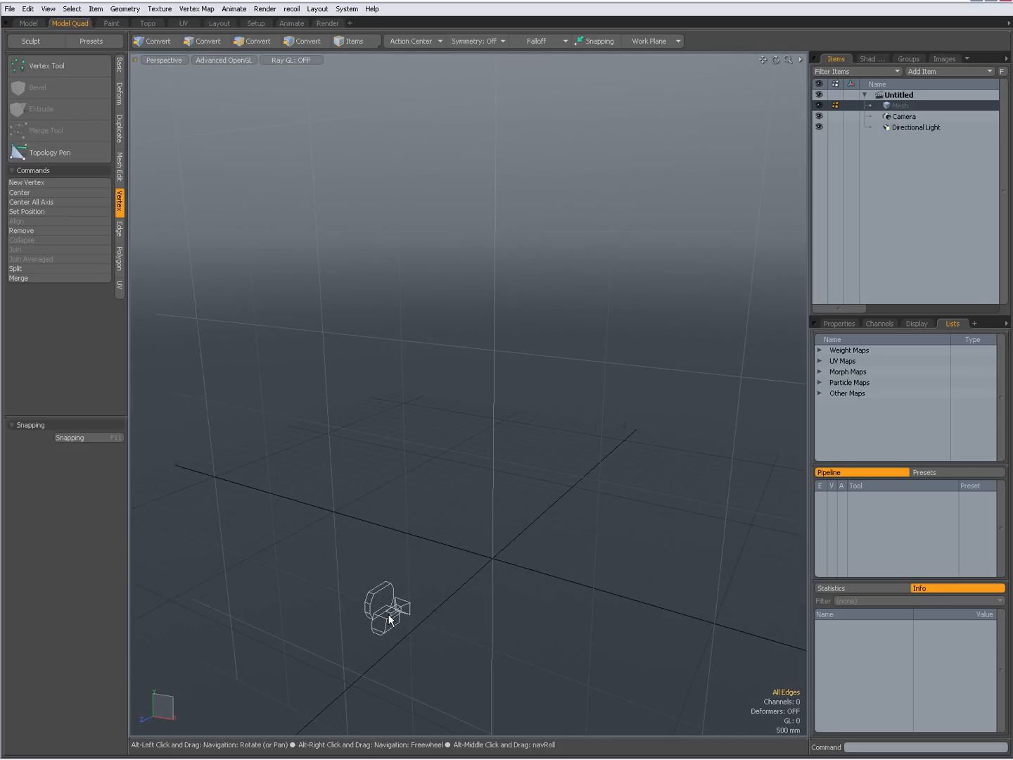
click(204, 41)
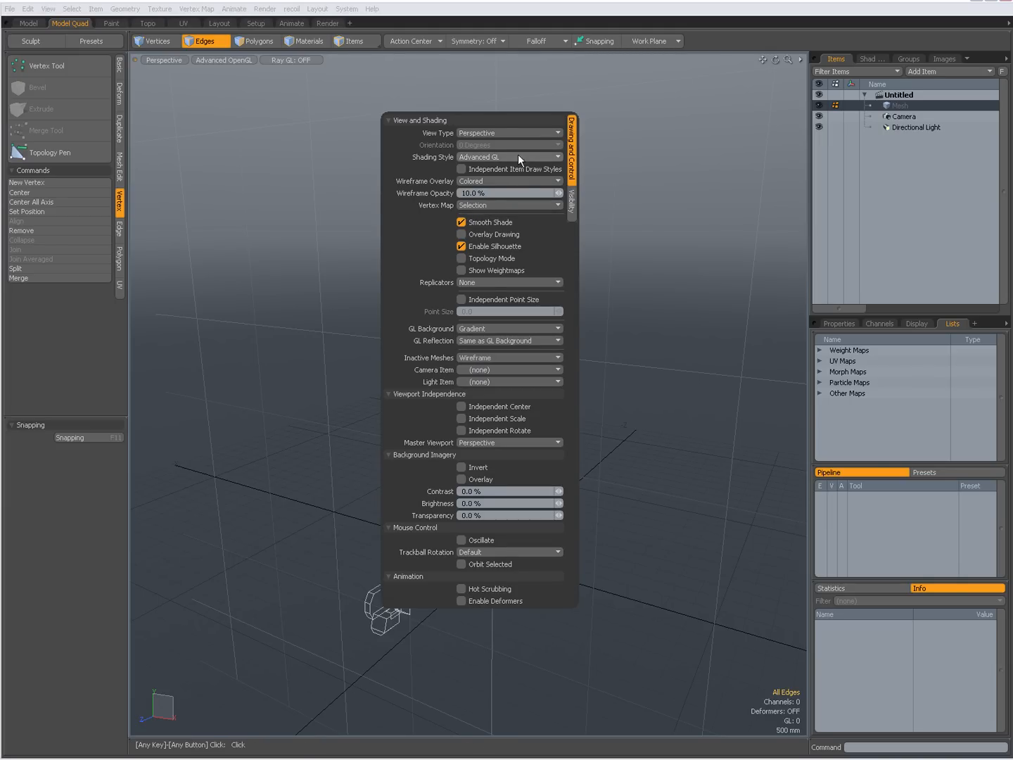
mouse_move(572, 180)
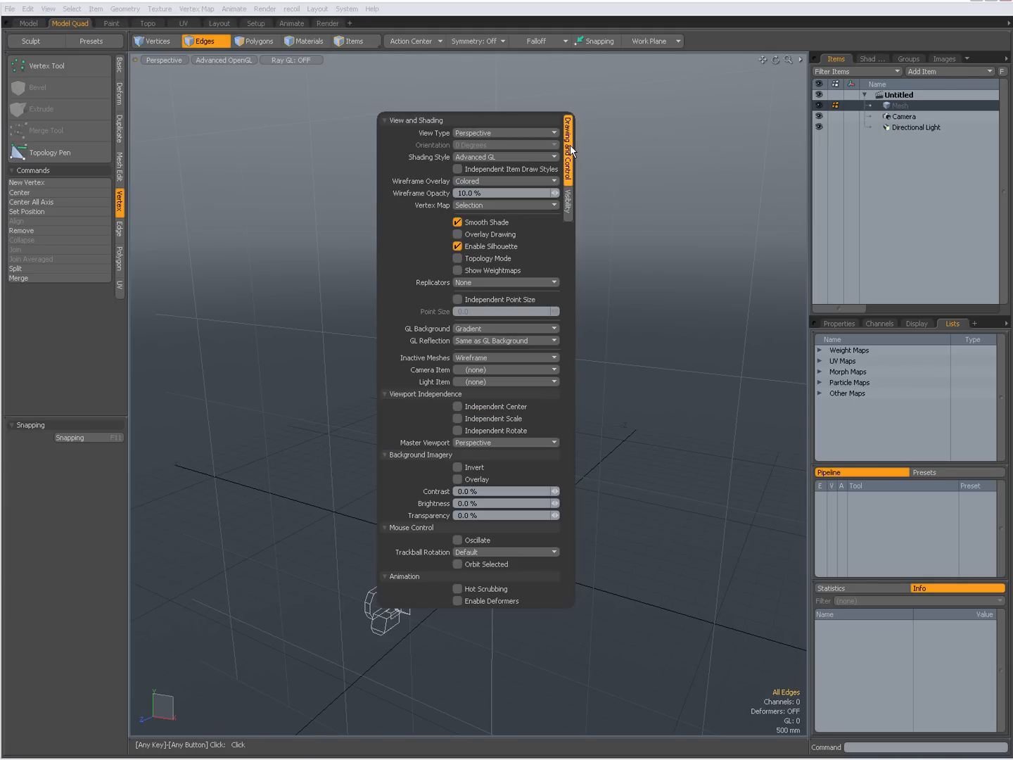
Uncheck Show Cameras, Show Locators and Show Texture Locators on the Visibility tab.
click(563, 204)
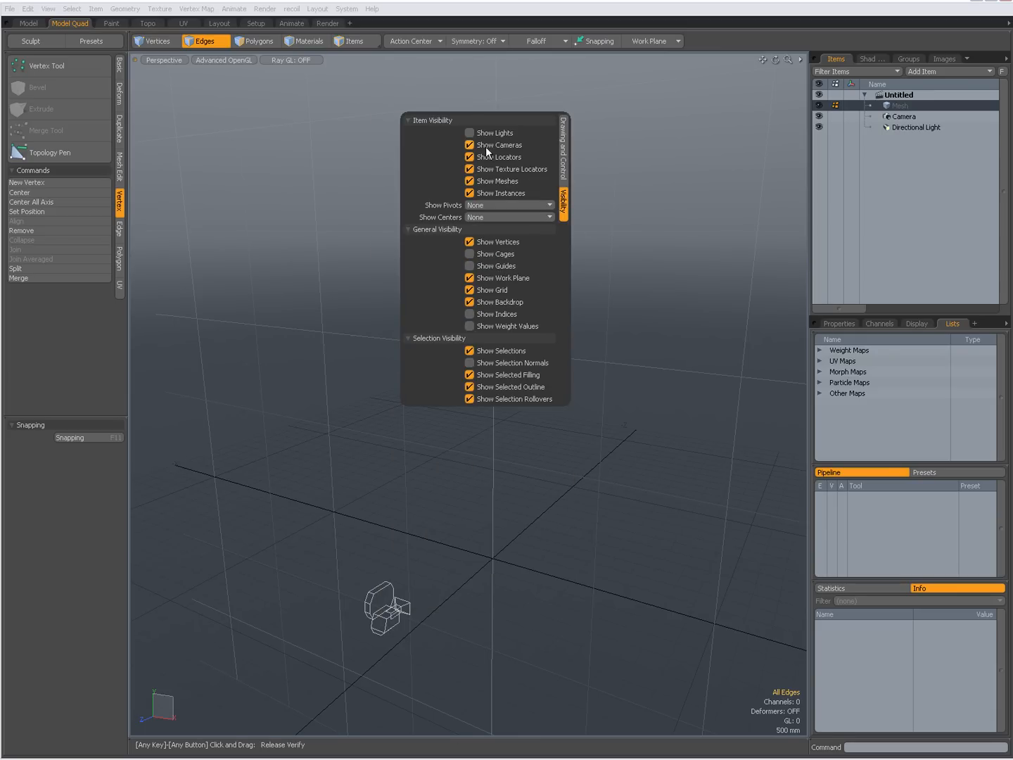
click(469, 145)
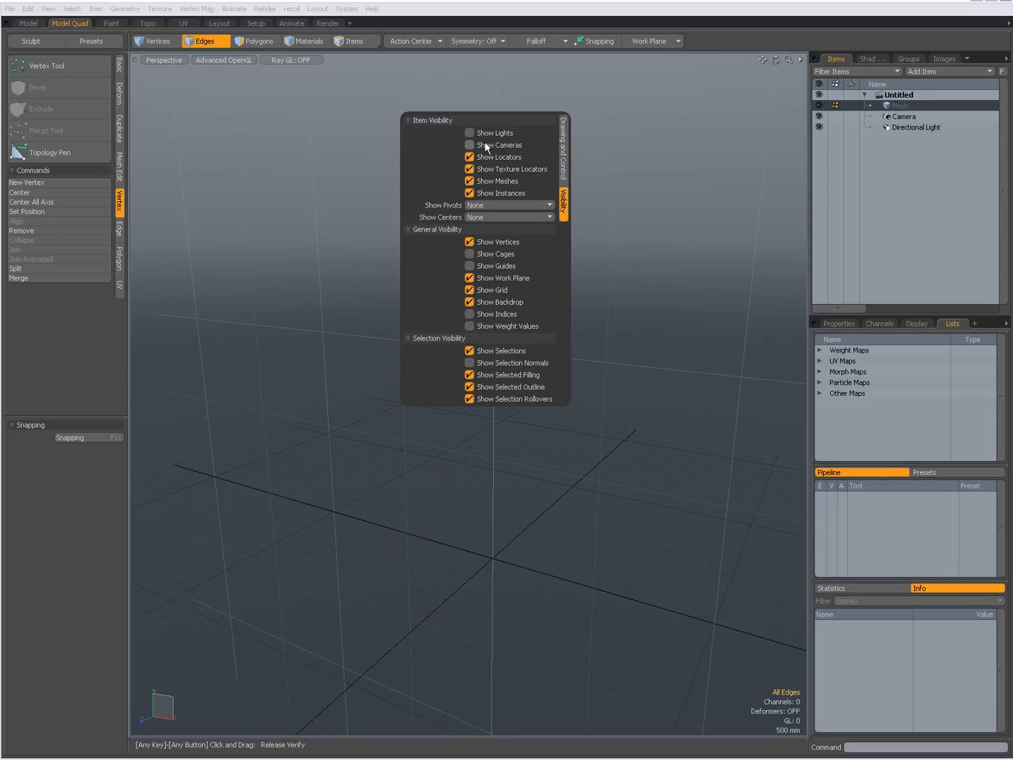
click(470, 156)
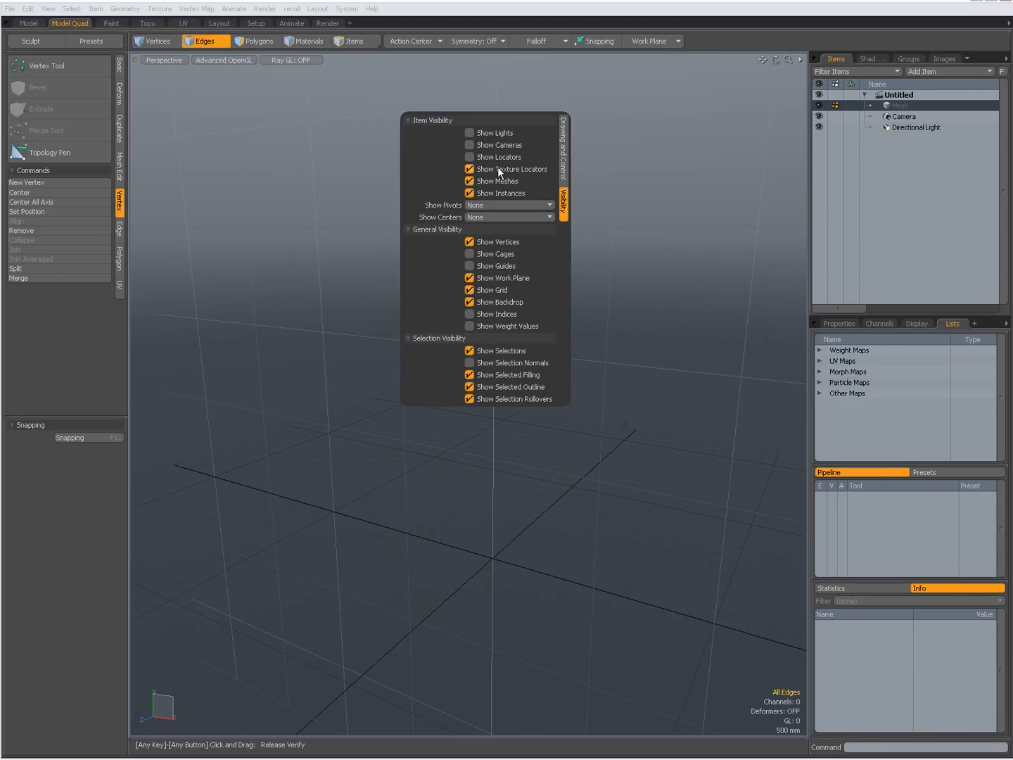
click(469, 168)
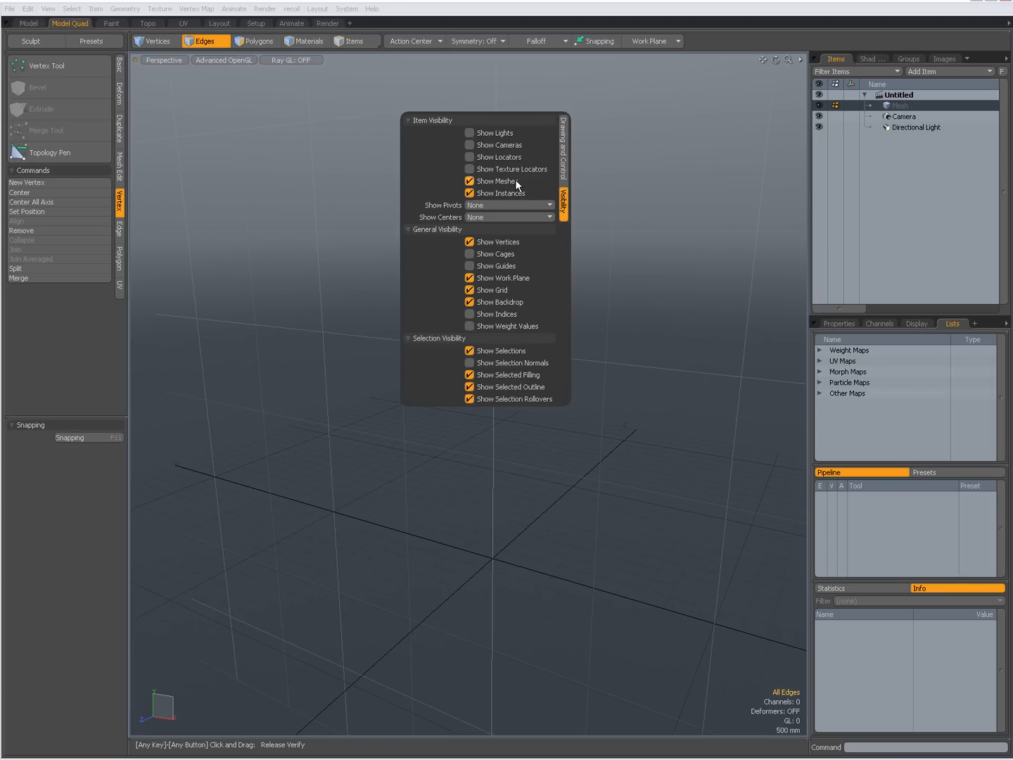
mouse_move(494, 242)
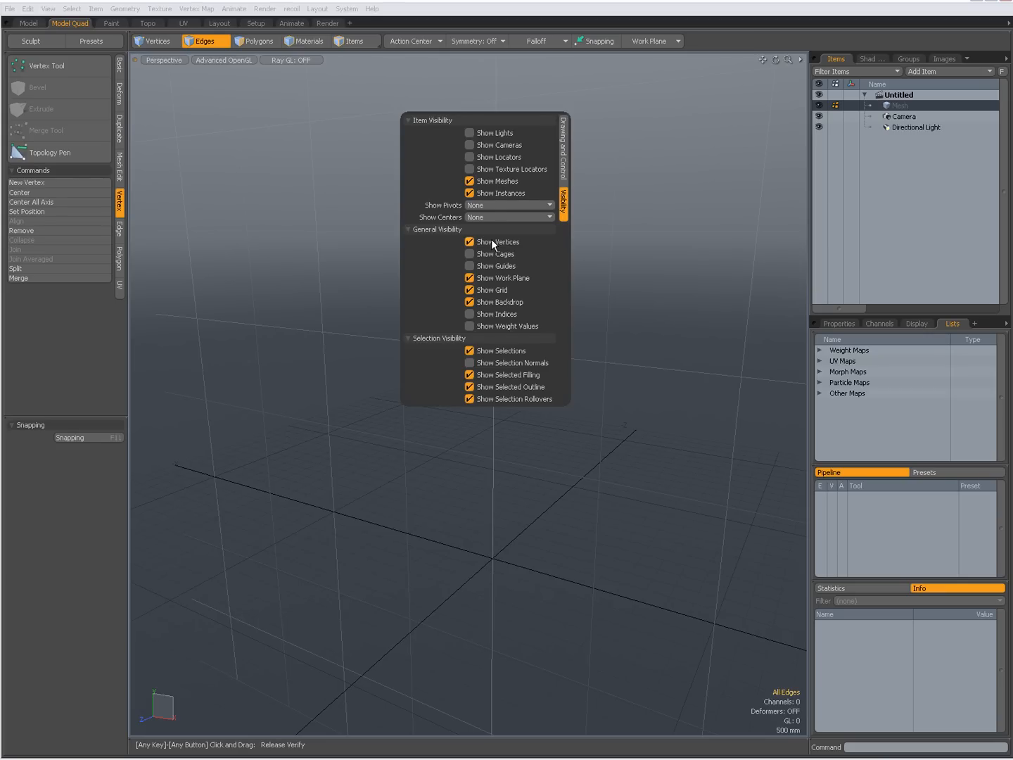
mouse_move(641, 306)
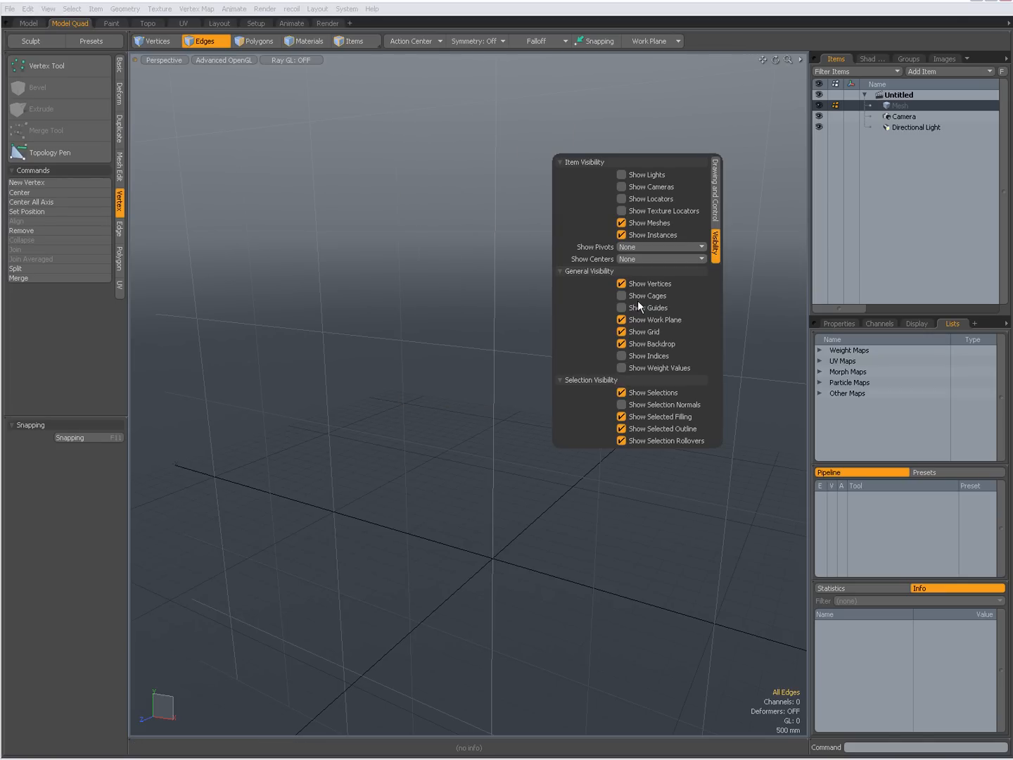
click(453, 365)
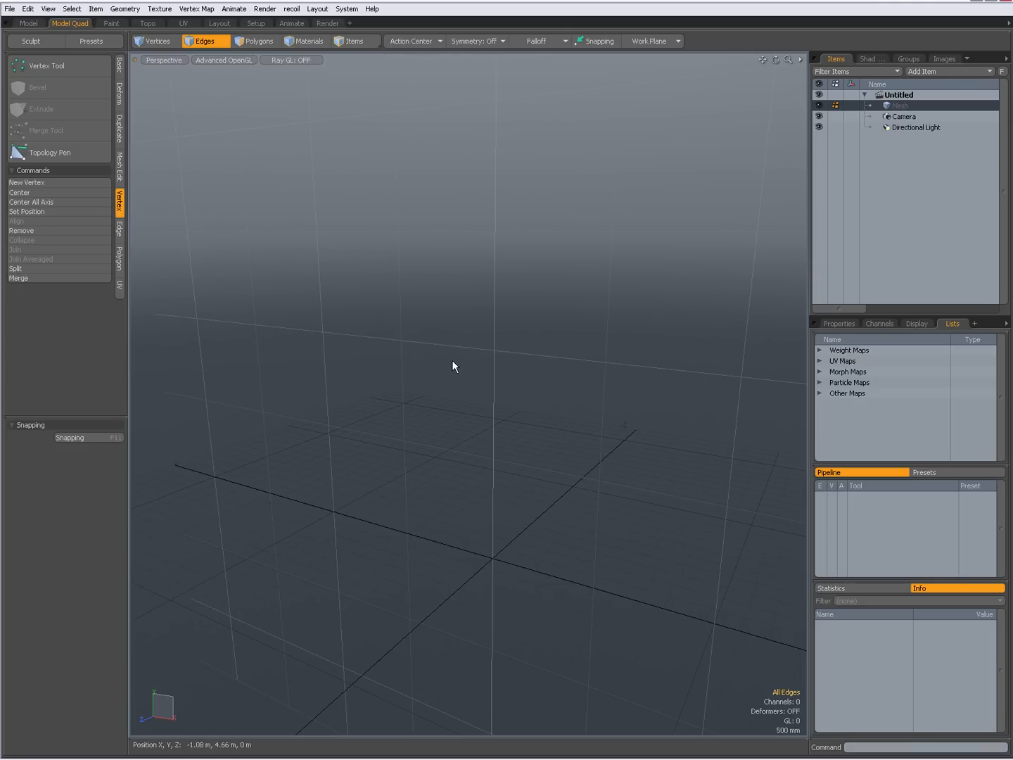
Create a default unit cube with the Basic tab's cube primitive.
click(120, 66)
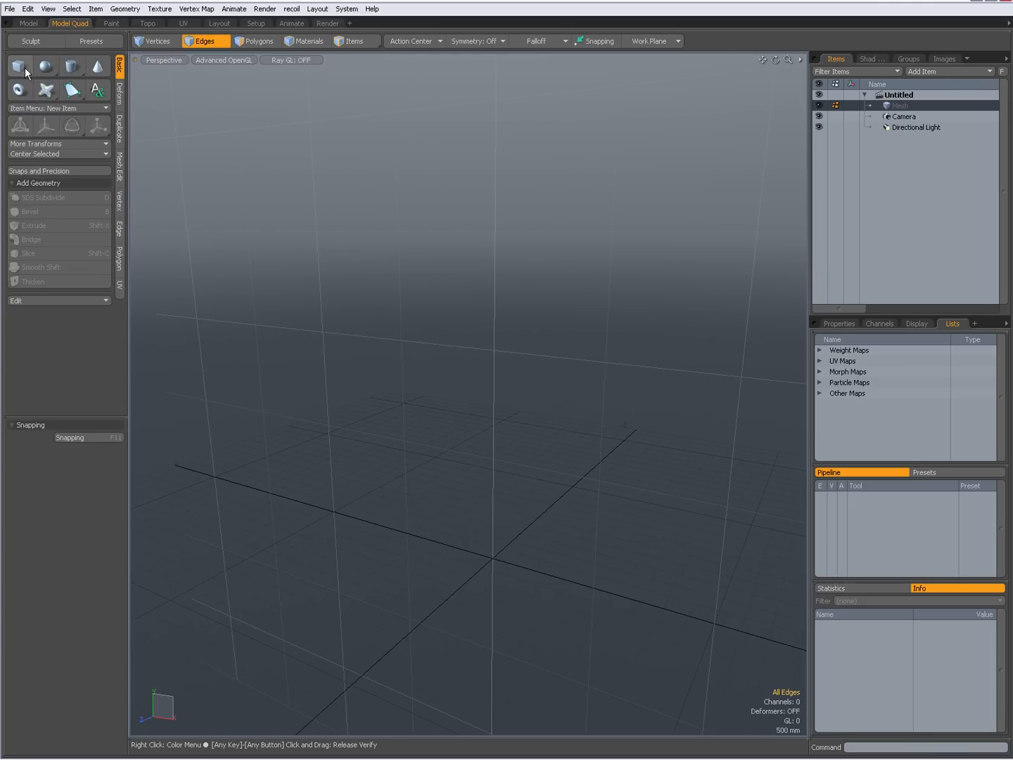
mouse_move(19, 66)
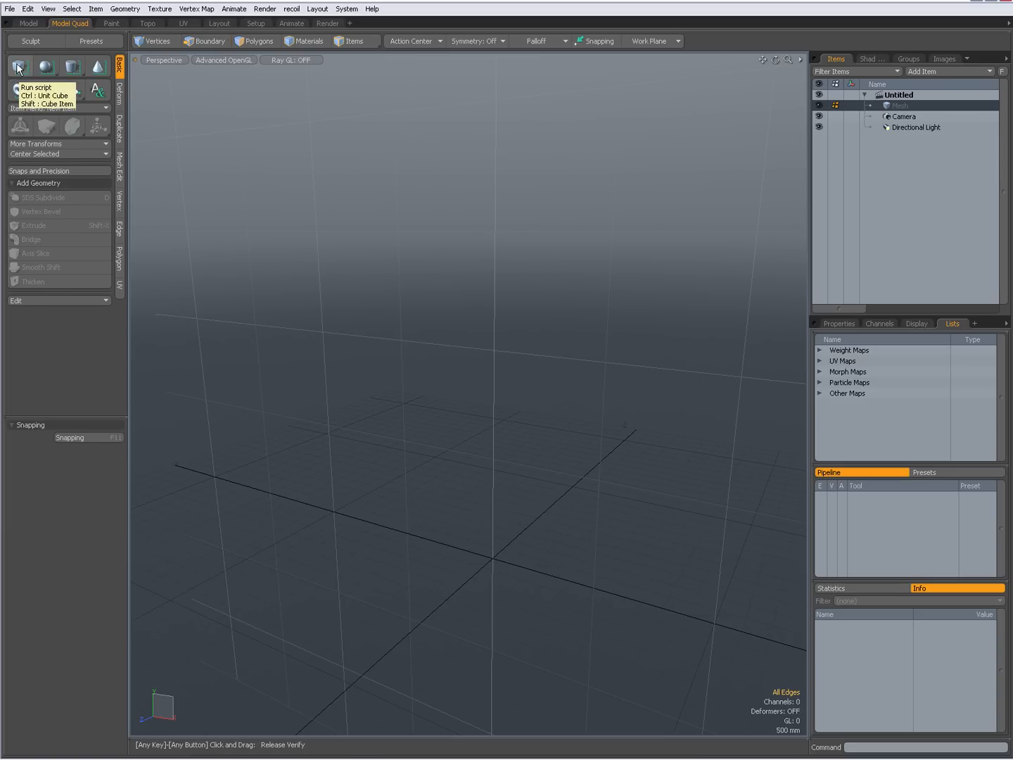
click(19, 66)
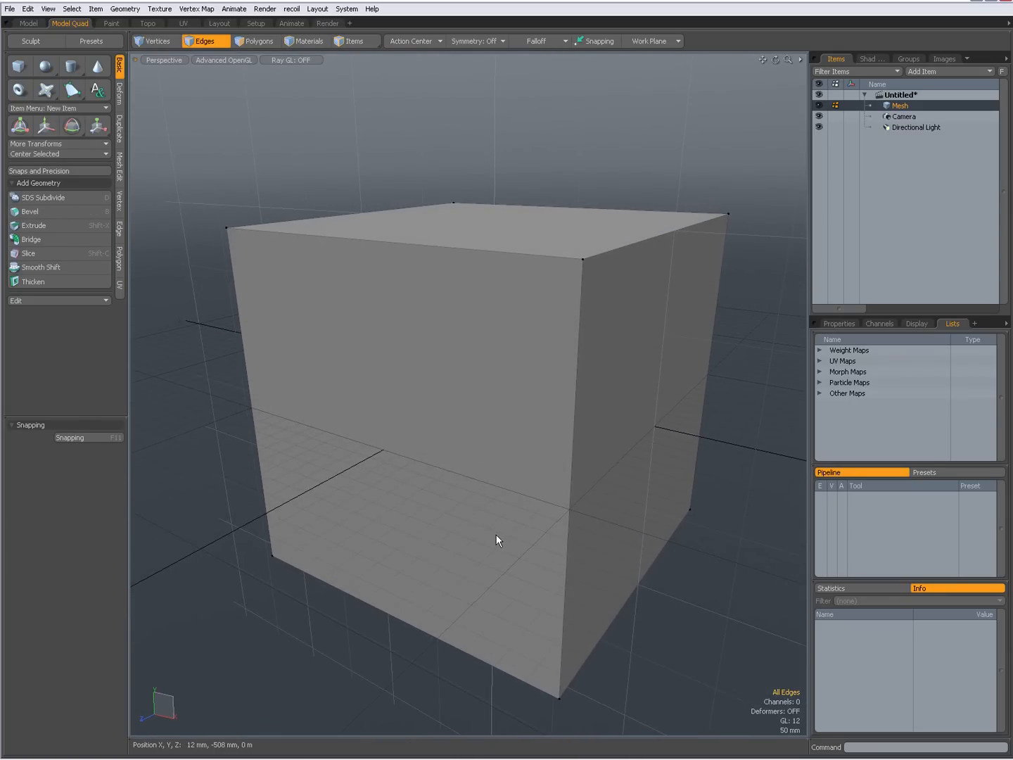
mouse_move(596, 401)
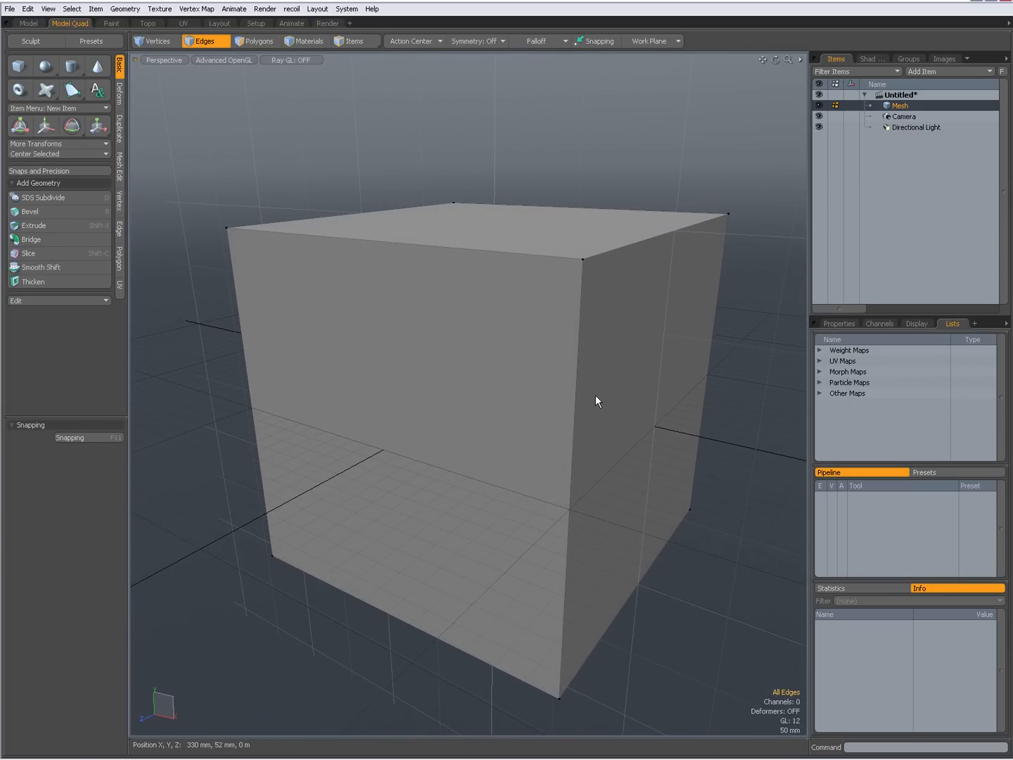
click(257, 41)
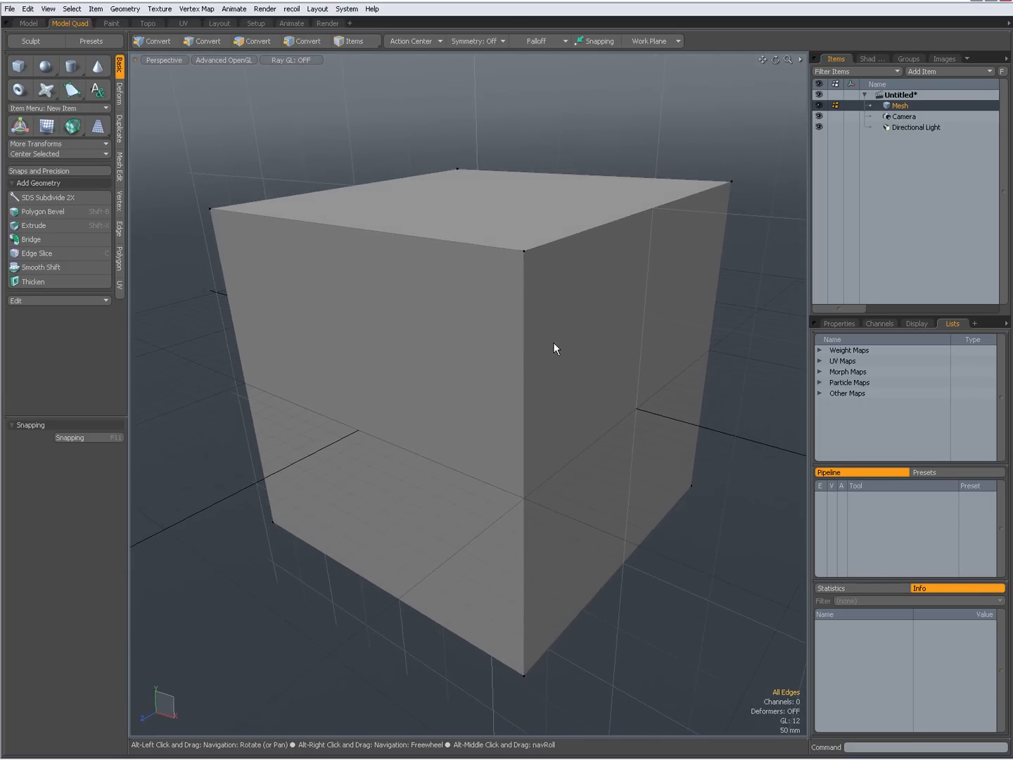
click(204, 41)
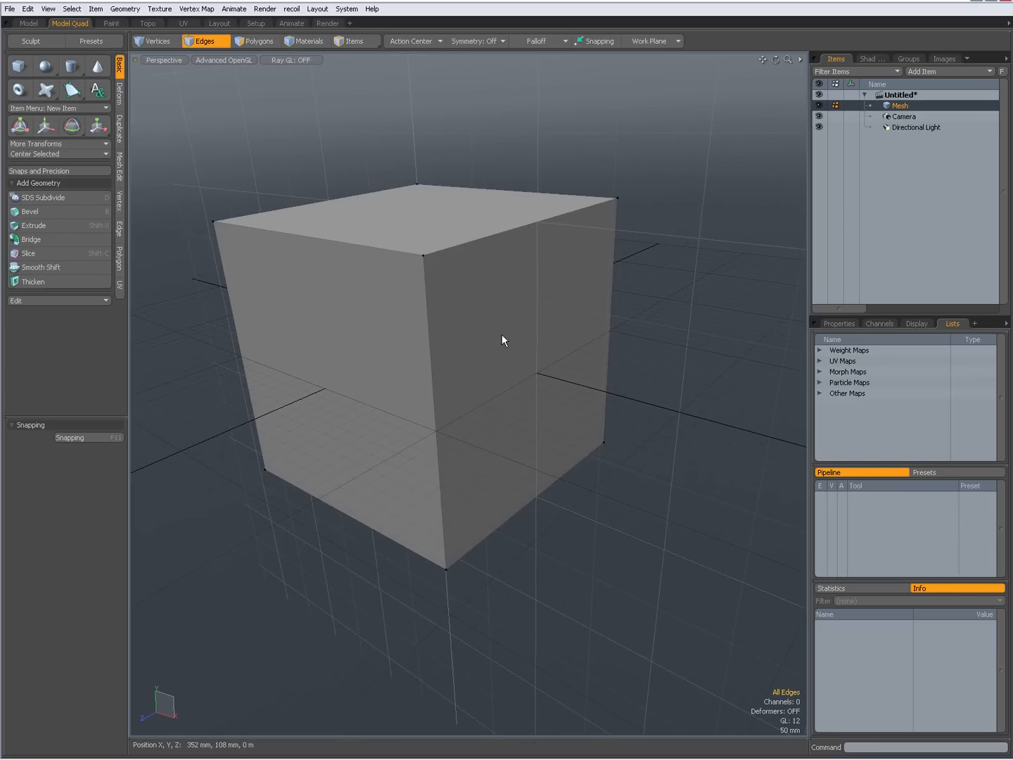
In Polygons mode, select the cube's right face and the opposite left face.
click(157, 41)
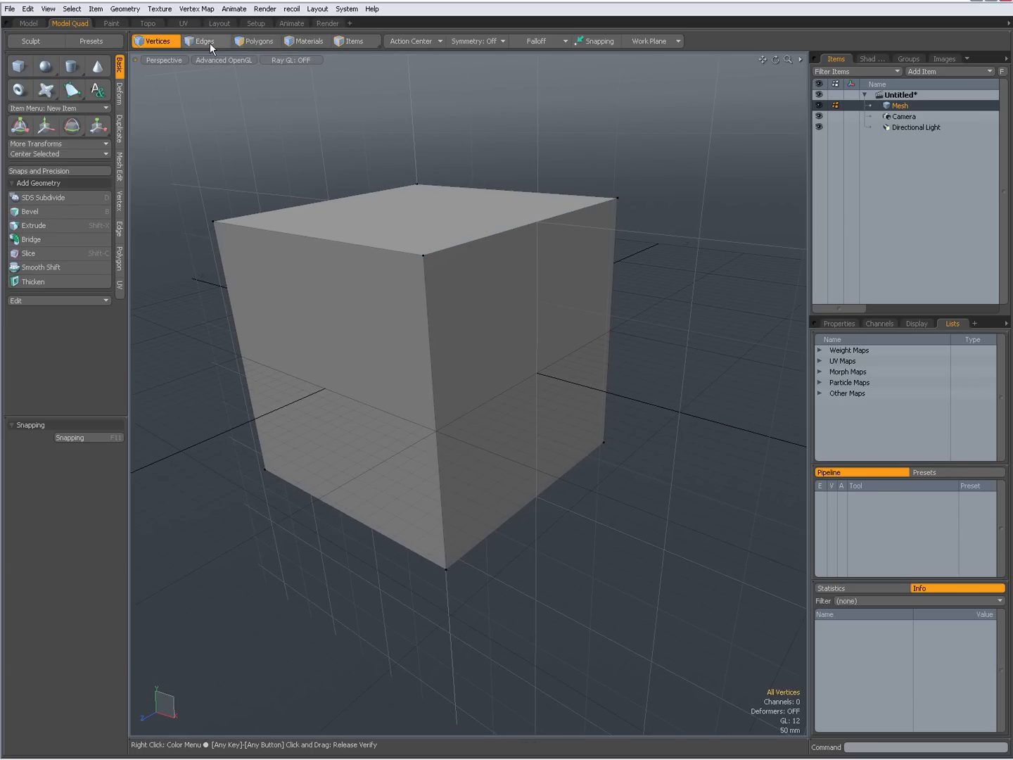
click(256, 41)
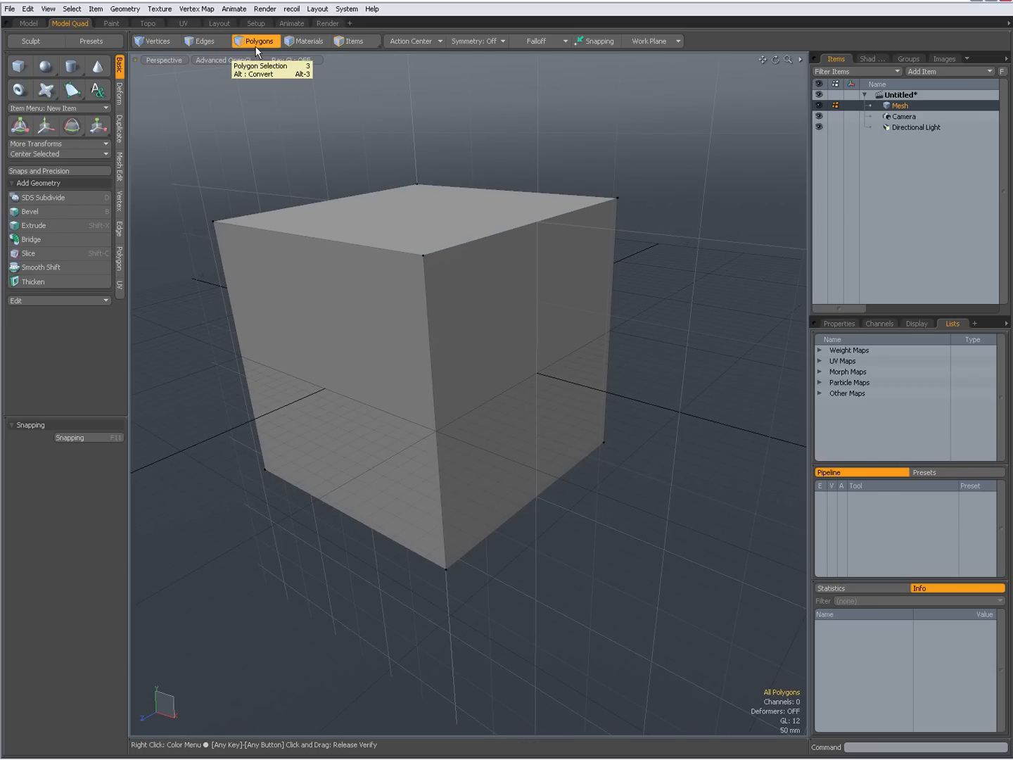
click(514, 363)
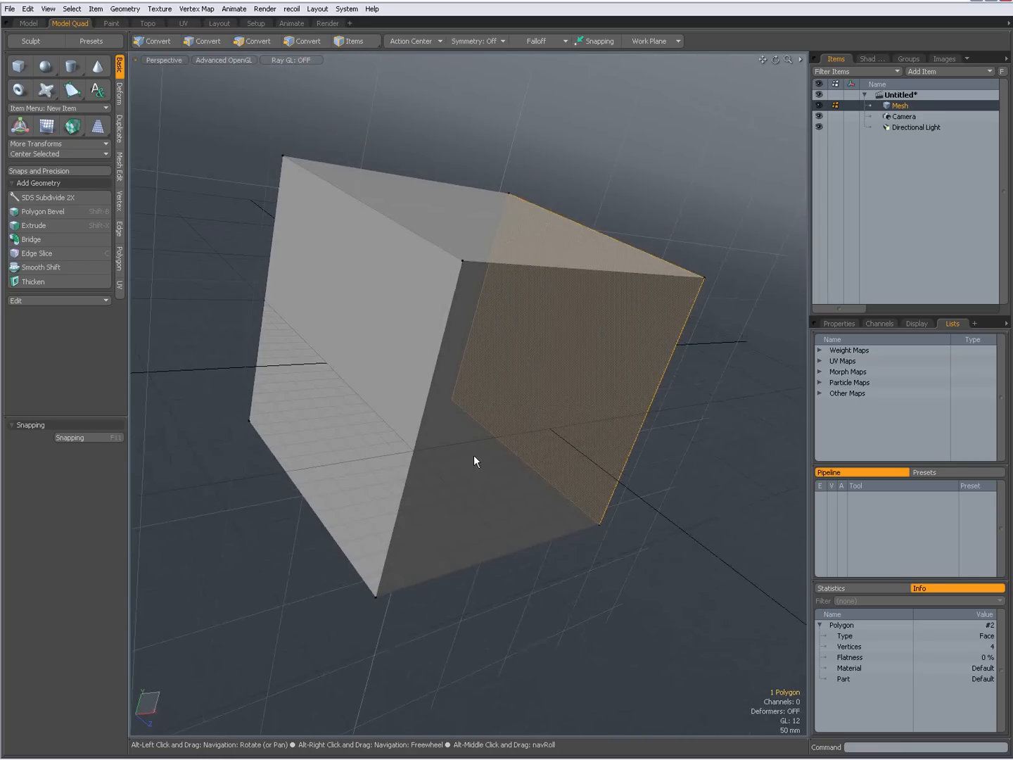
click(338, 316)
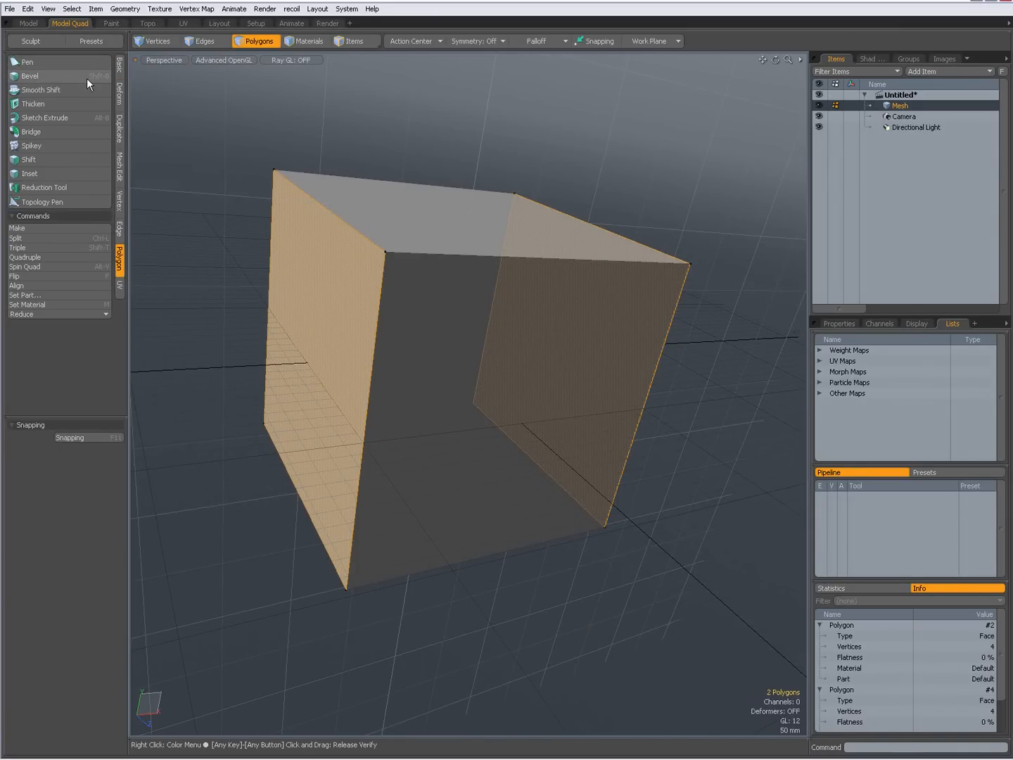
mouse_move(214, 159)
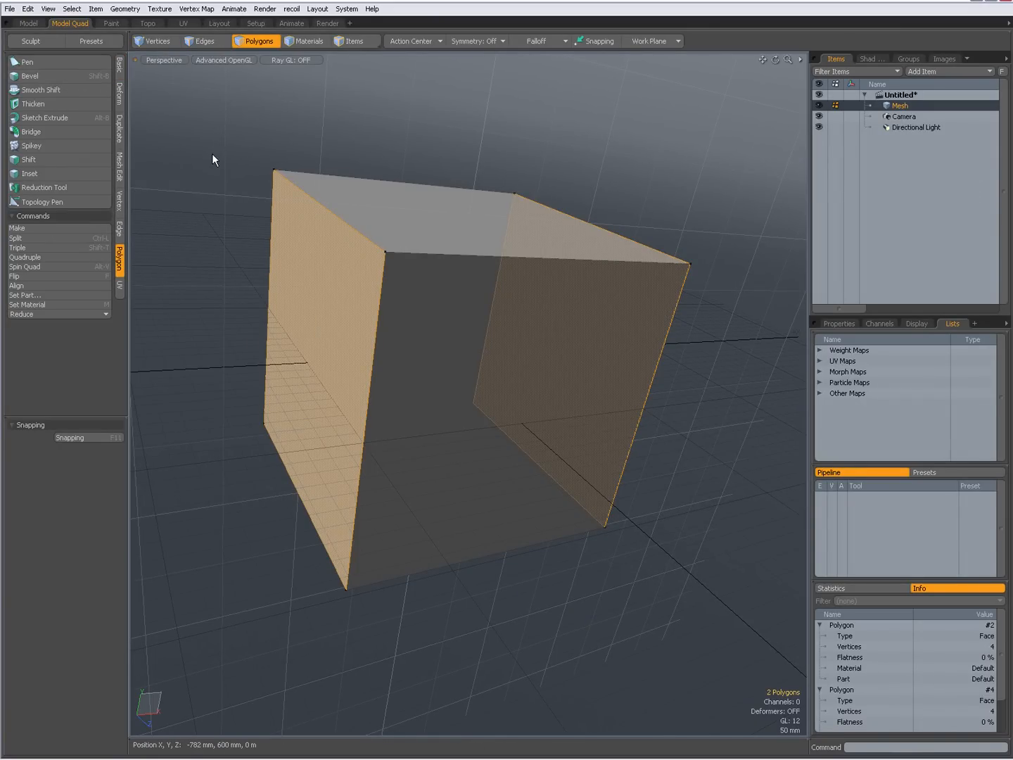
Apply Polygon Bevel to both selected side faces, insetting them about 47 mm.
click(30, 75)
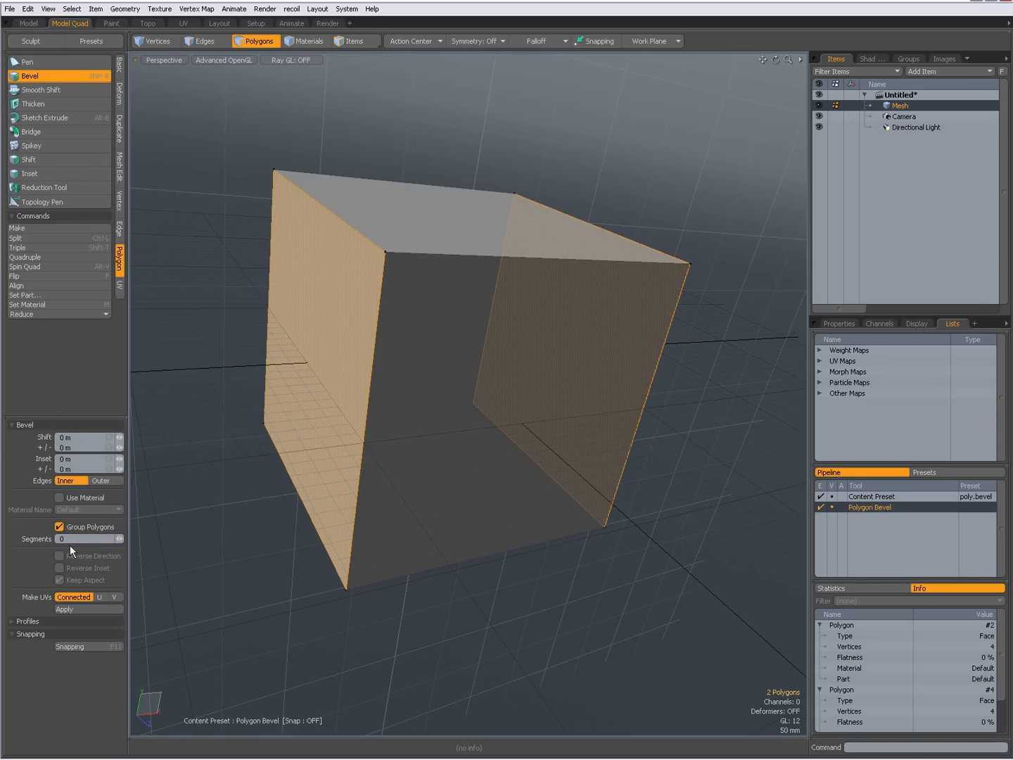
mouse_move(218, 328)
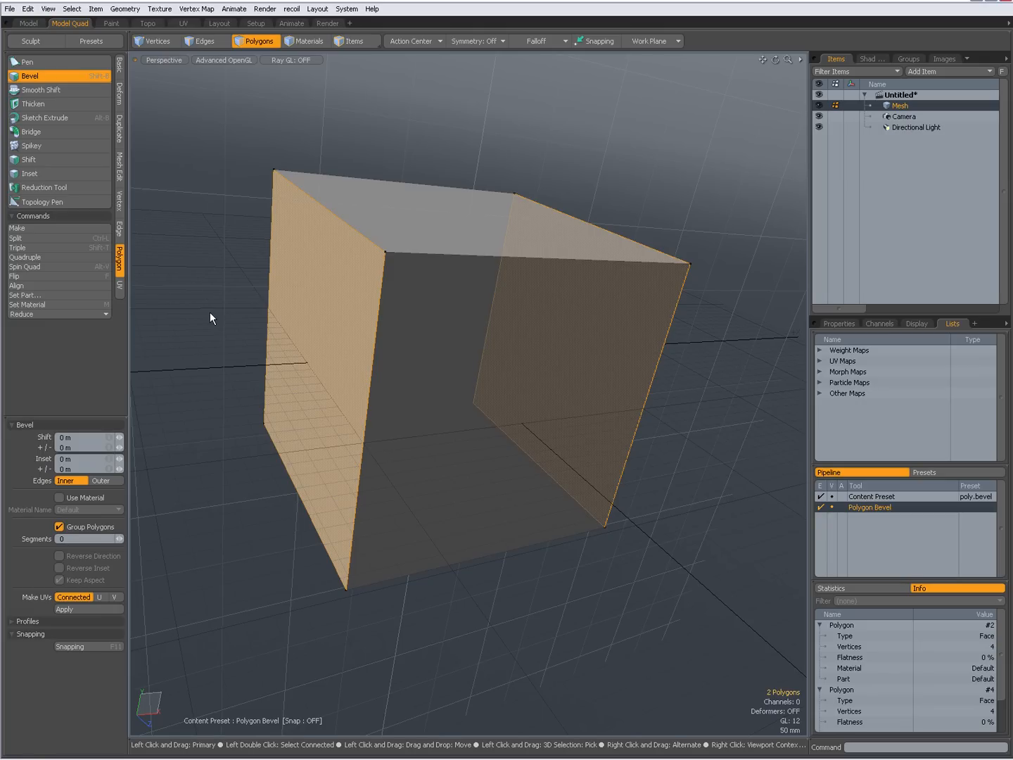
mouse_move(220, 338)
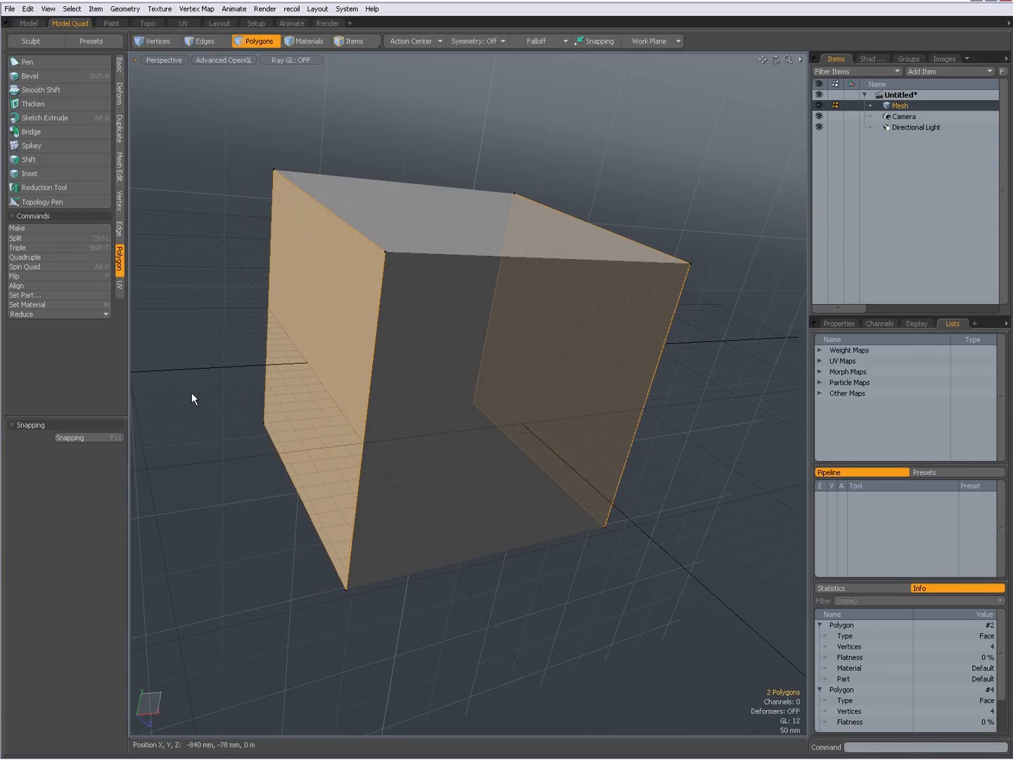
click(30, 76)
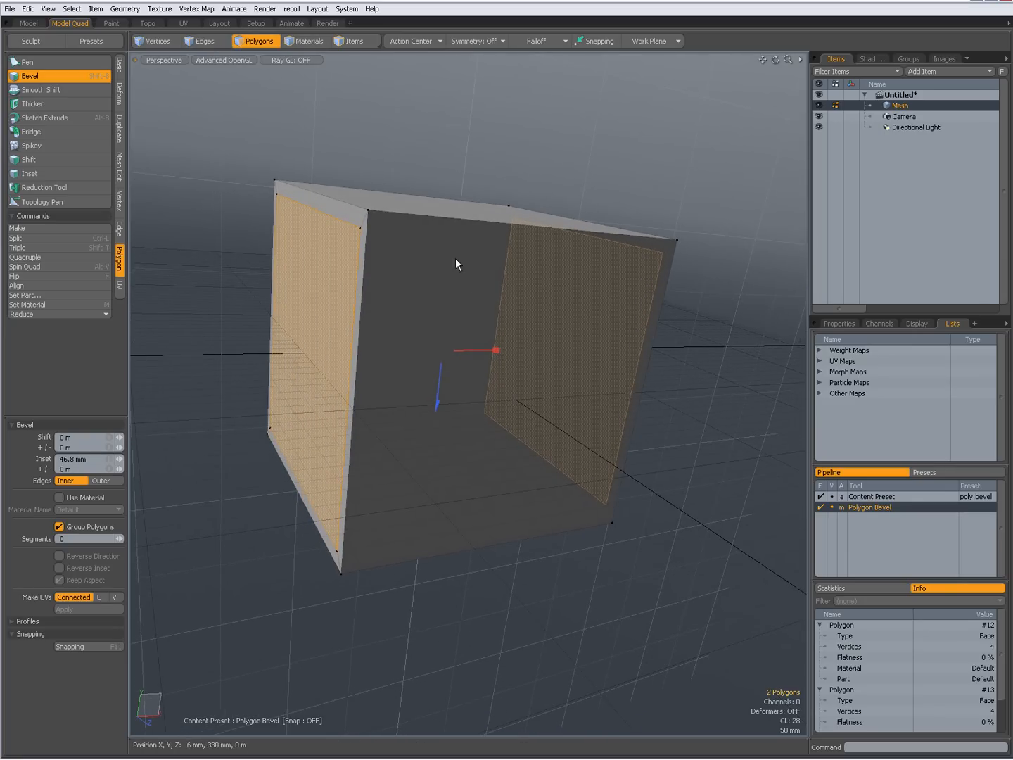
mouse_move(695, 349)
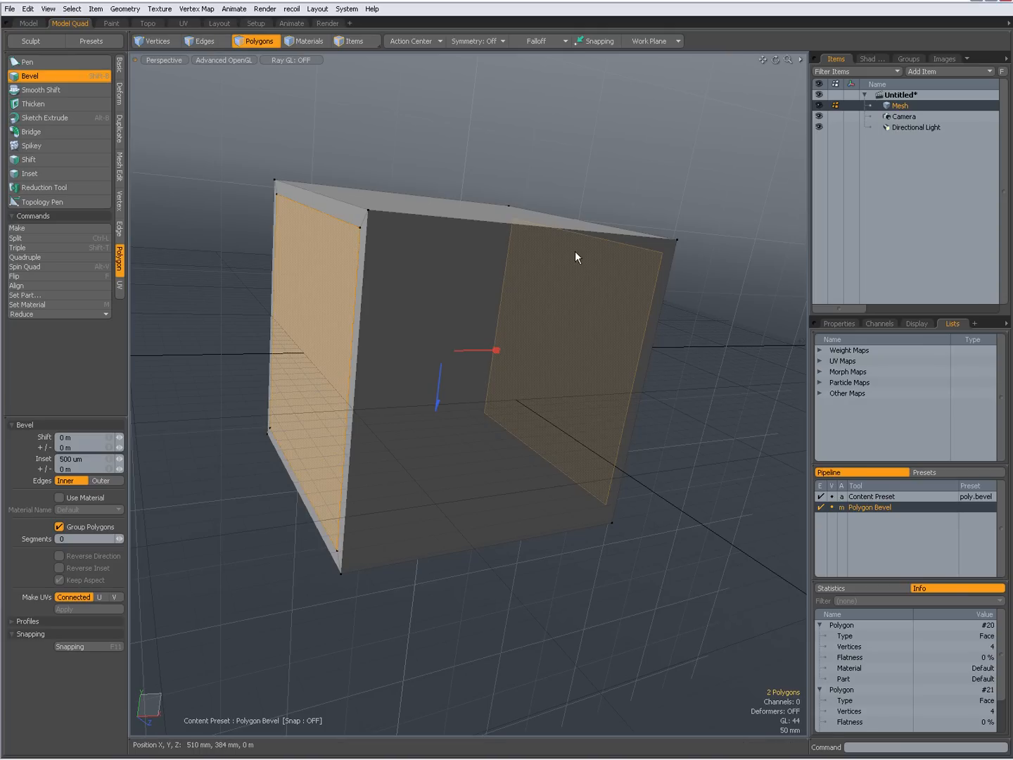
mouse_move(435, 431)
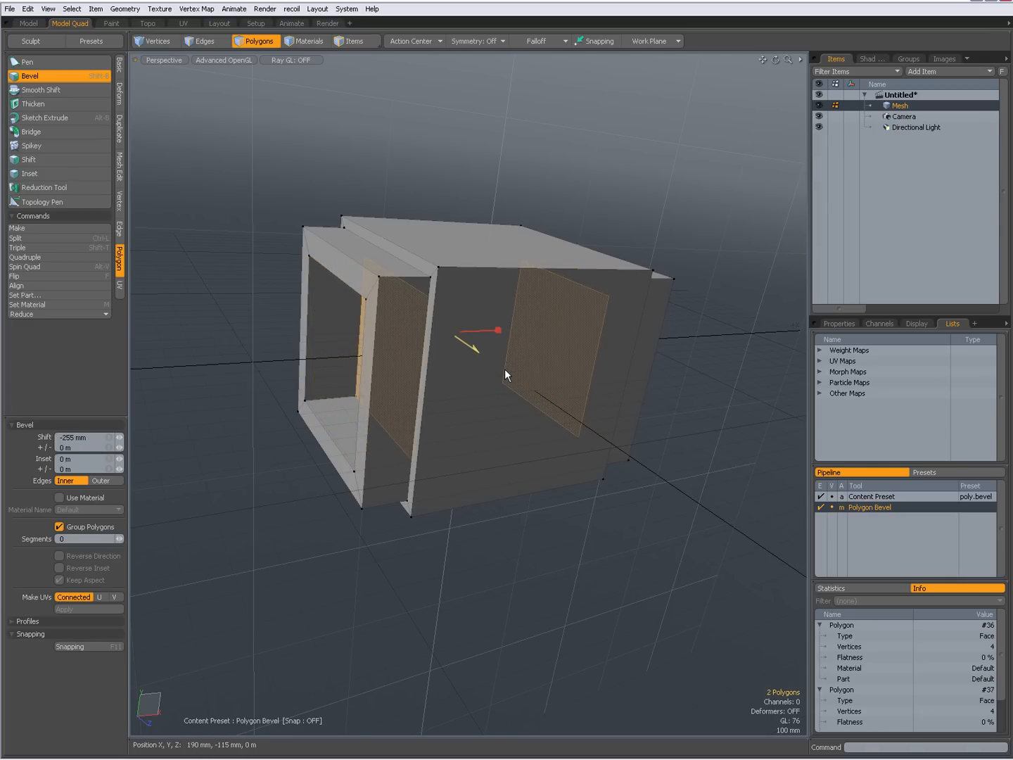
mouse_move(465, 401)
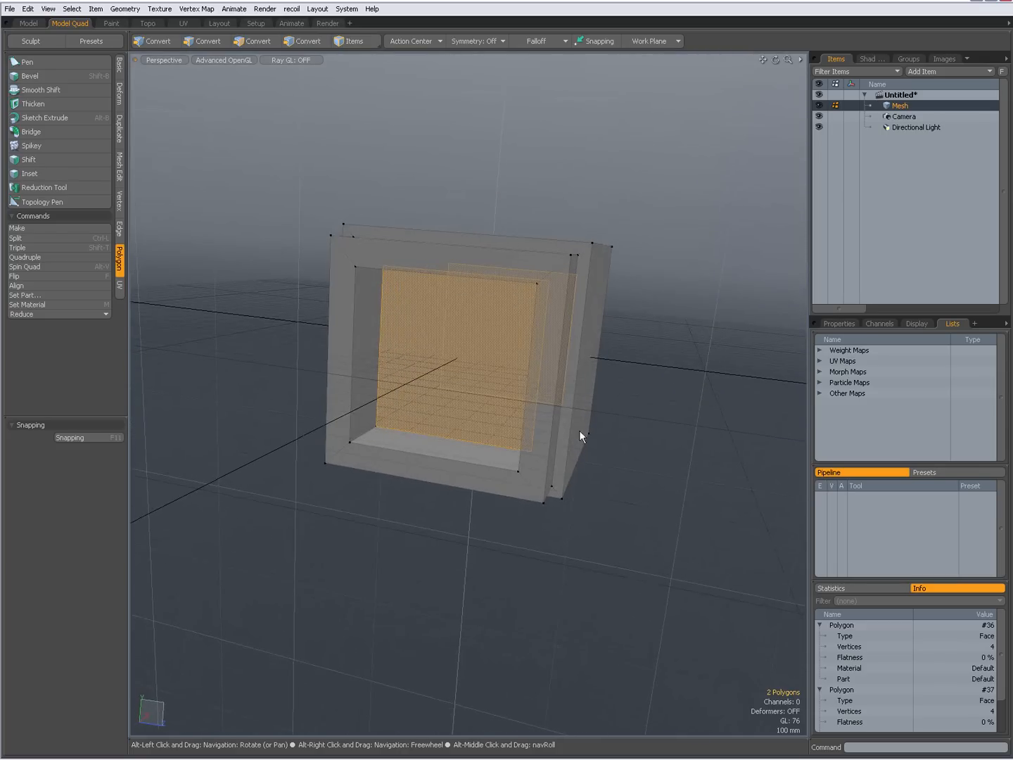
Bridge the two recessed faces from the right-click polygon menu.
click(255, 40)
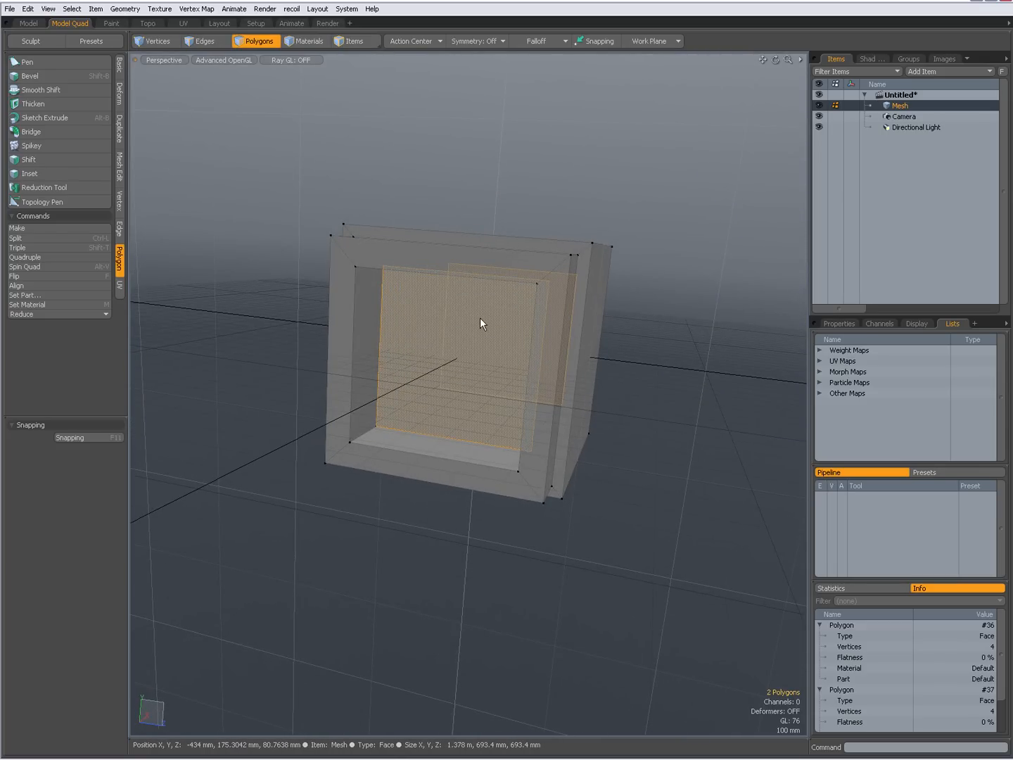
right_click(482, 322)
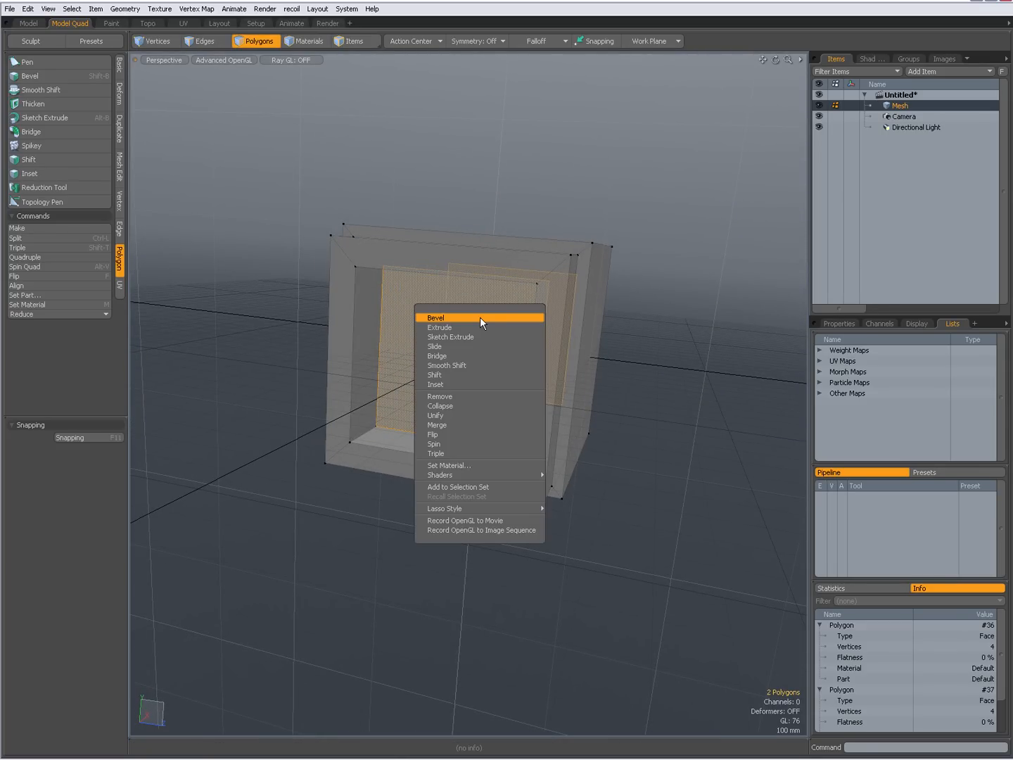
mouse_move(469, 385)
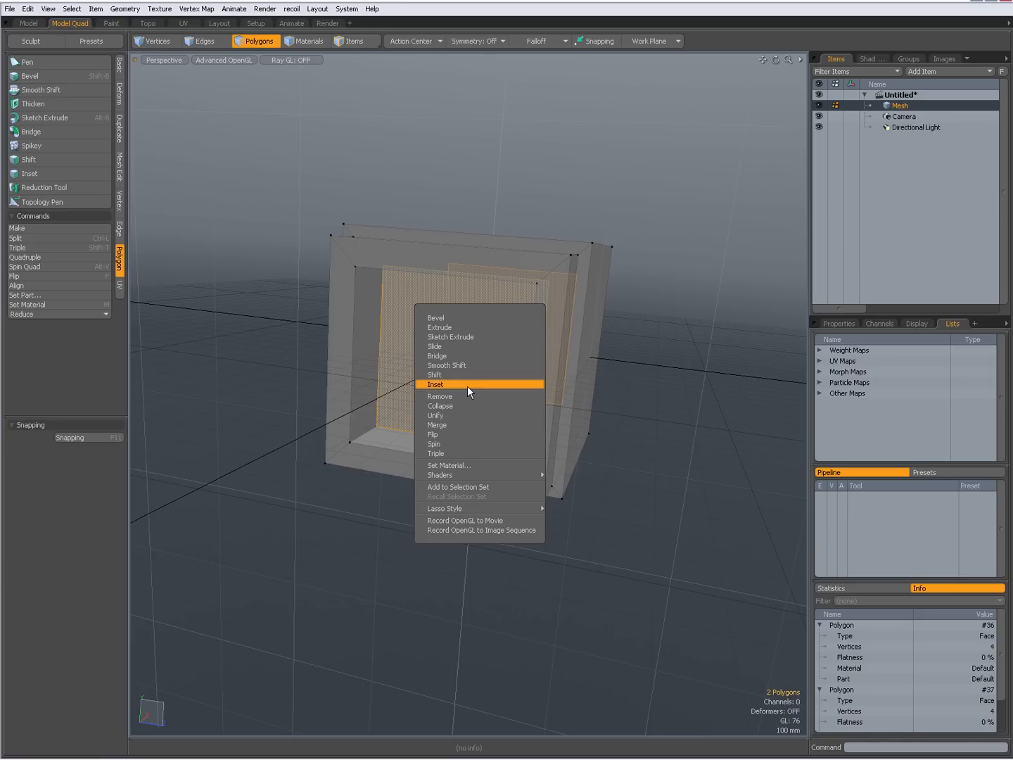
mouse_move(447, 360)
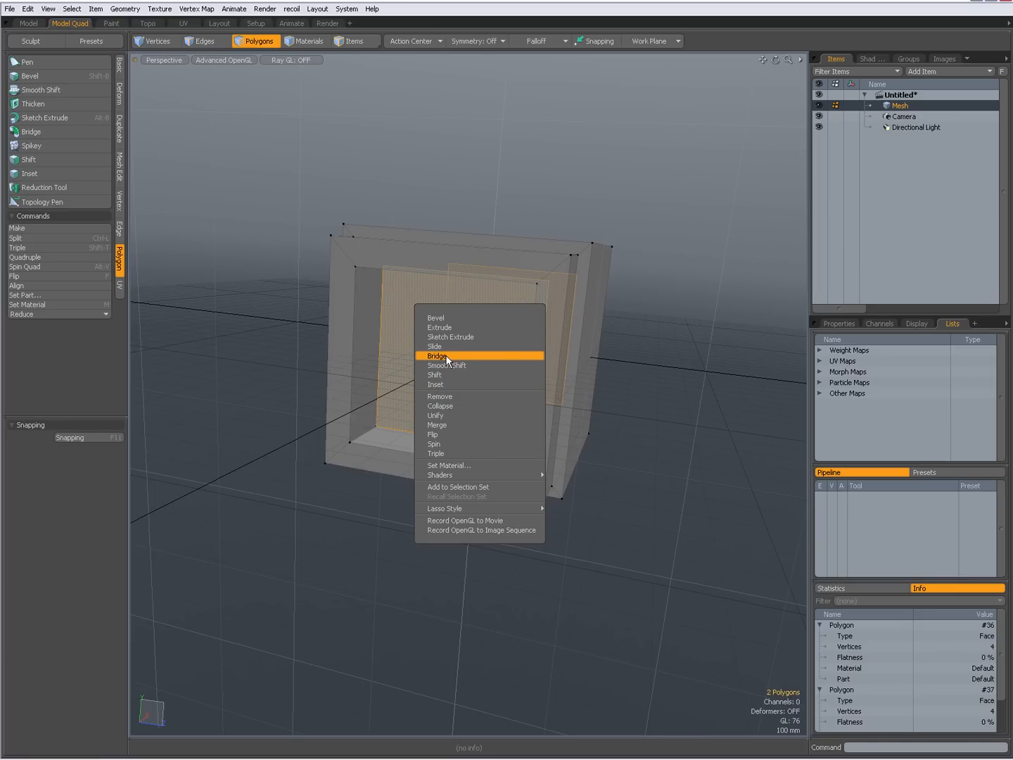
click(437, 355)
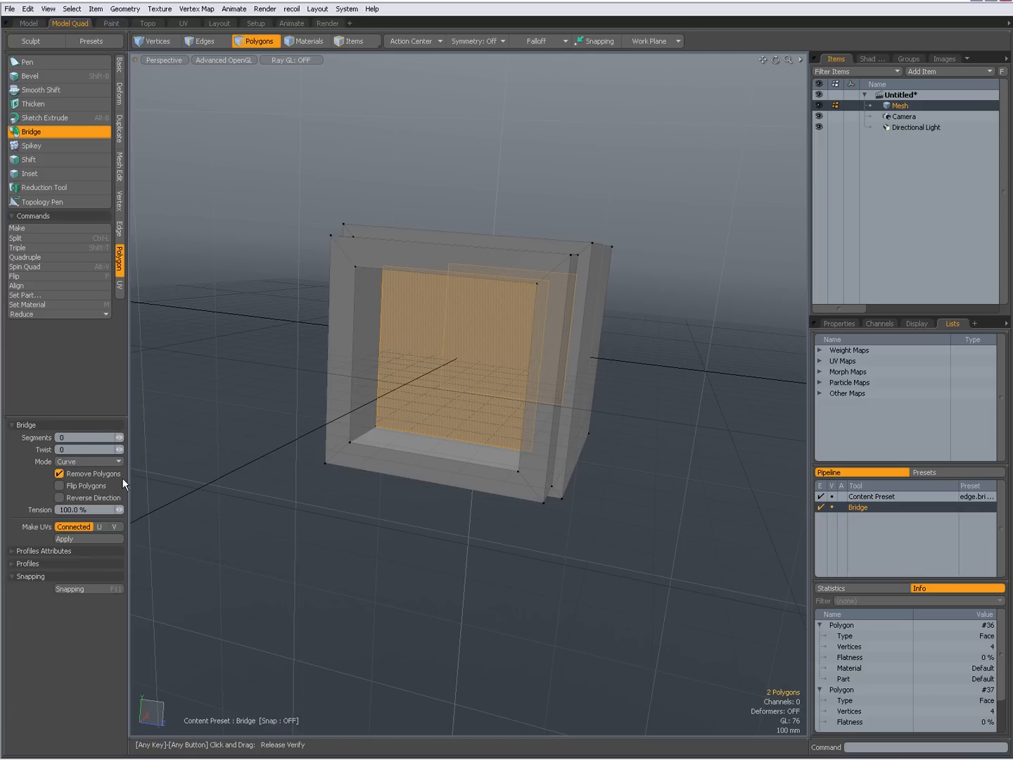
mouse_move(660, 365)
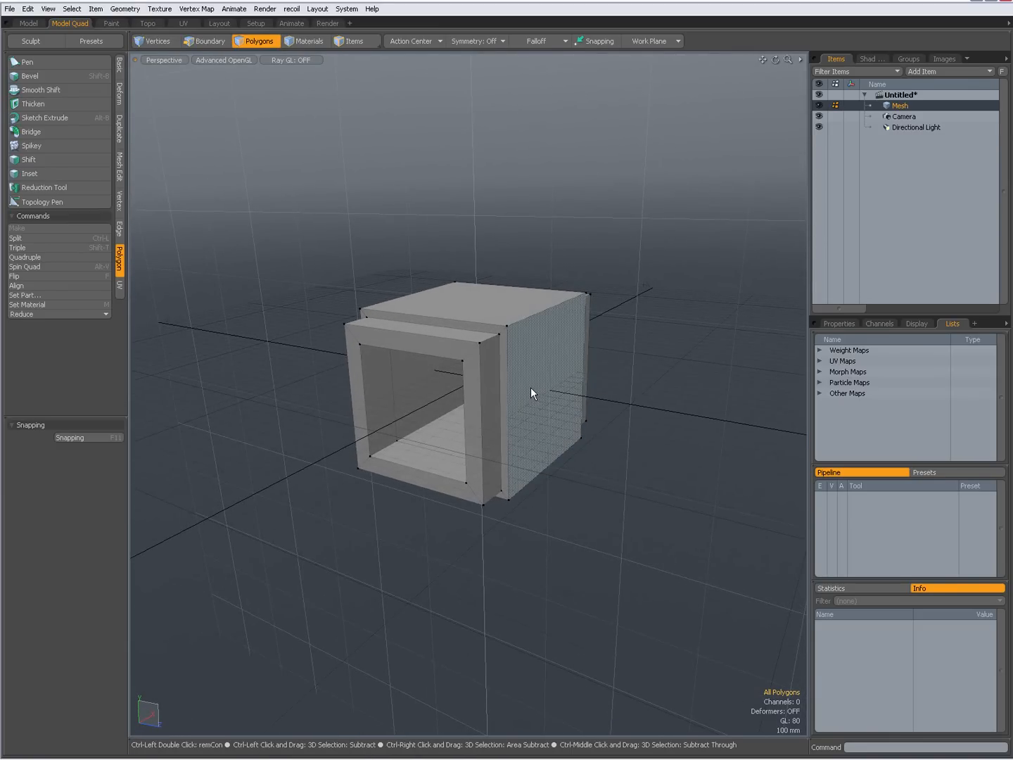
Set the viewport to Shaded display and toggle Grid Workplane off and back on.
click(223, 60)
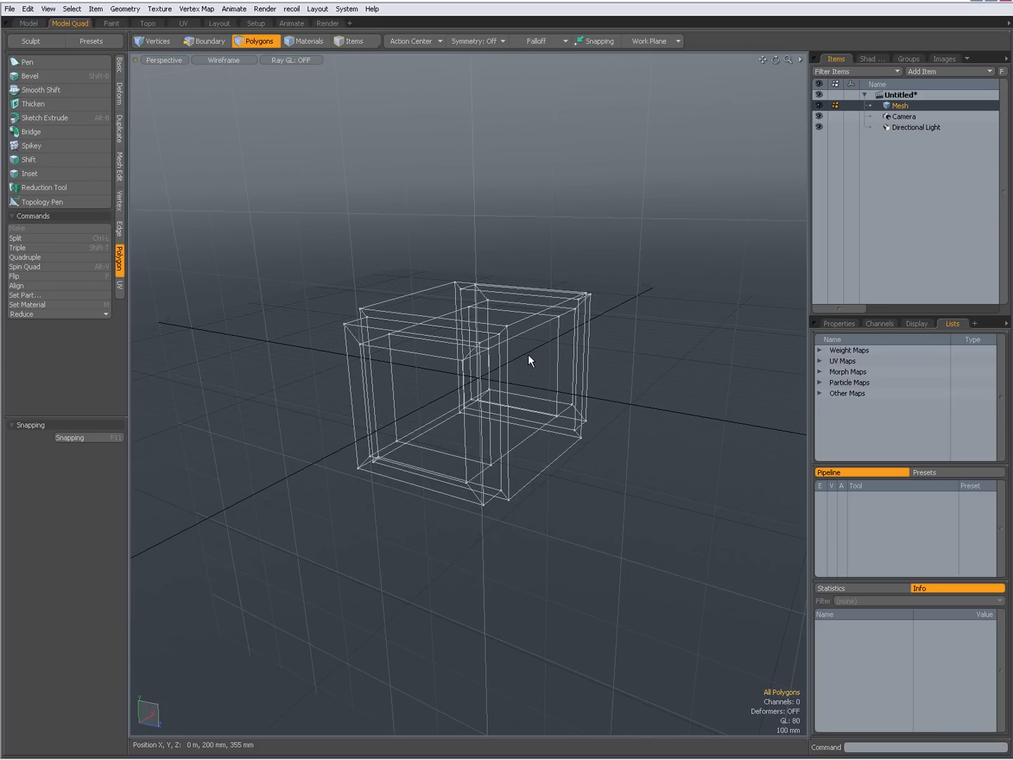
click(529, 360)
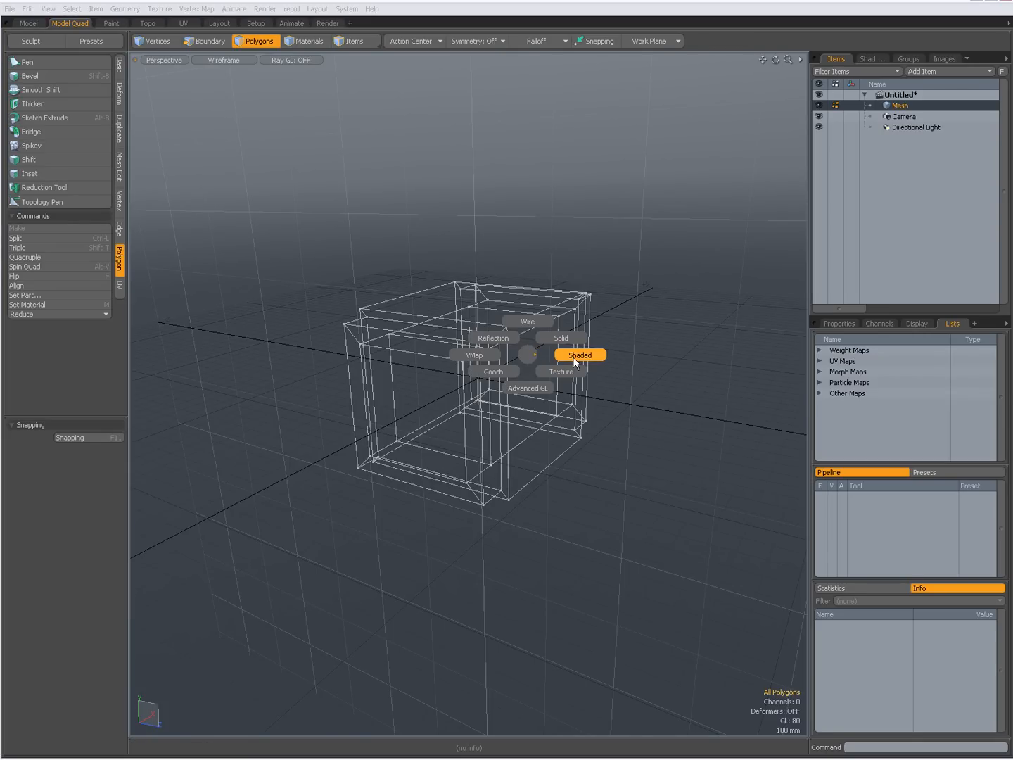
click(580, 354)
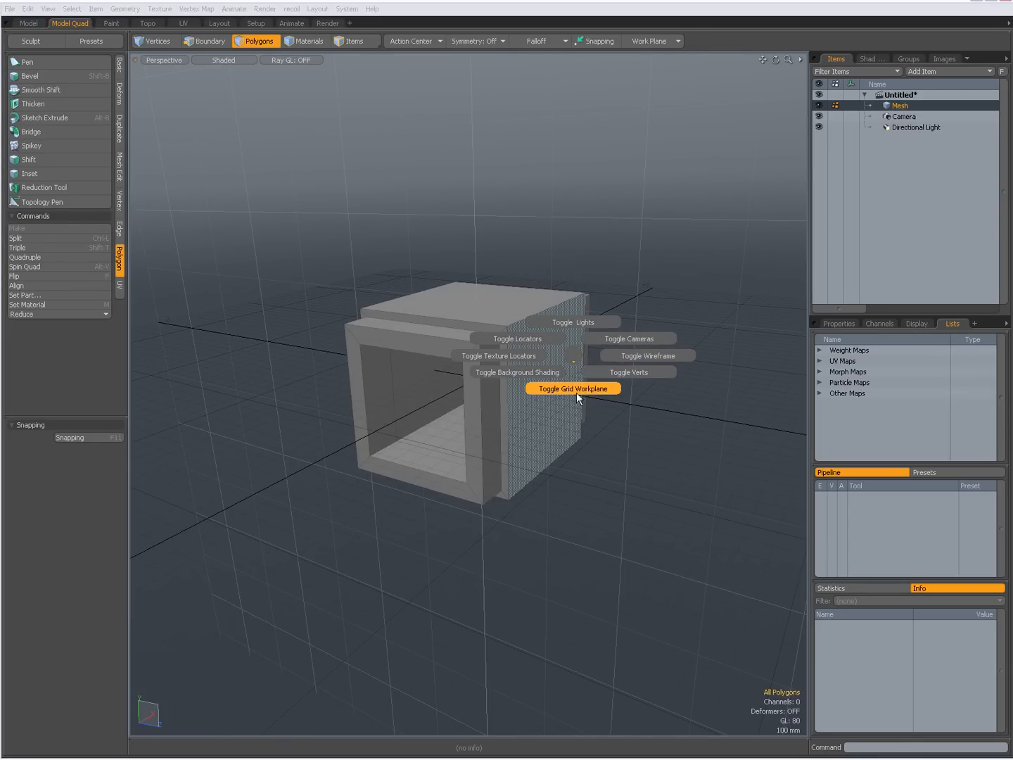
click(572, 389)
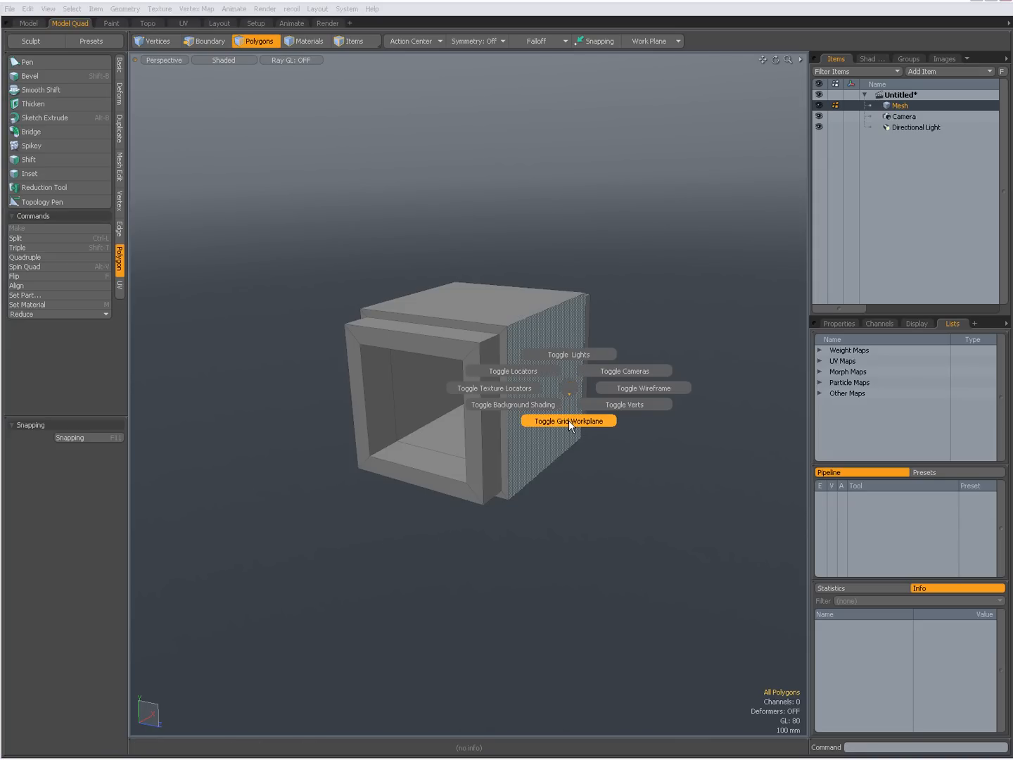
click(567, 420)
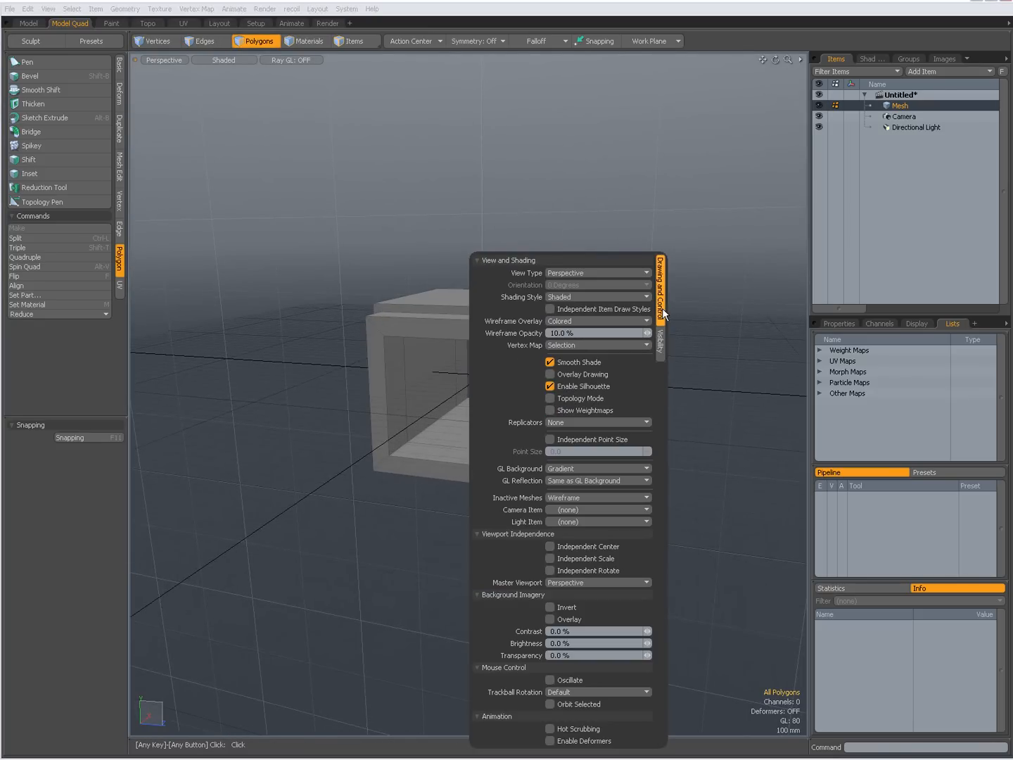
Close the display options and activate the Cylinder primitive in the new mesh layer.
click(597, 468)
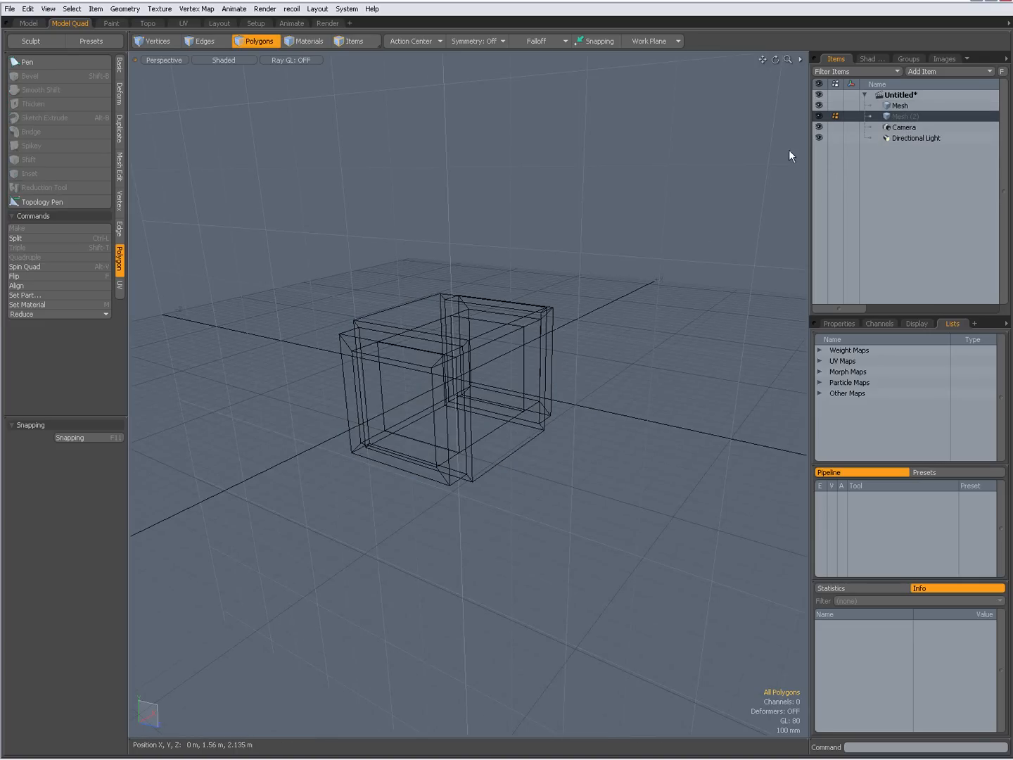
click(120, 66)
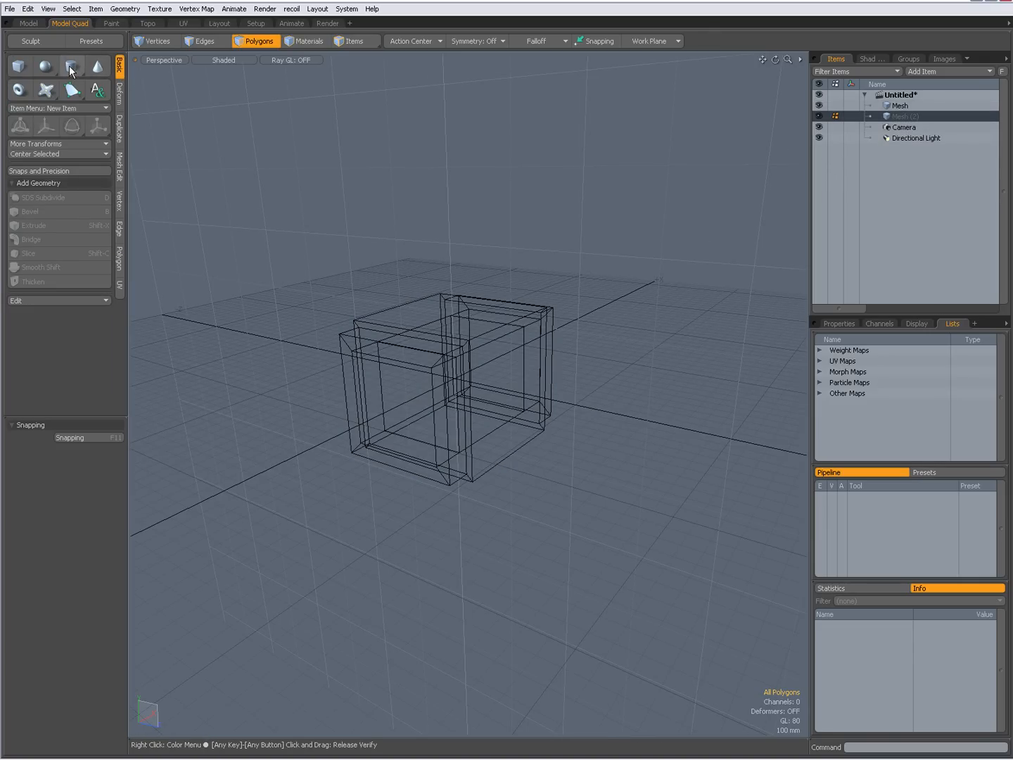
mouse_move(71, 66)
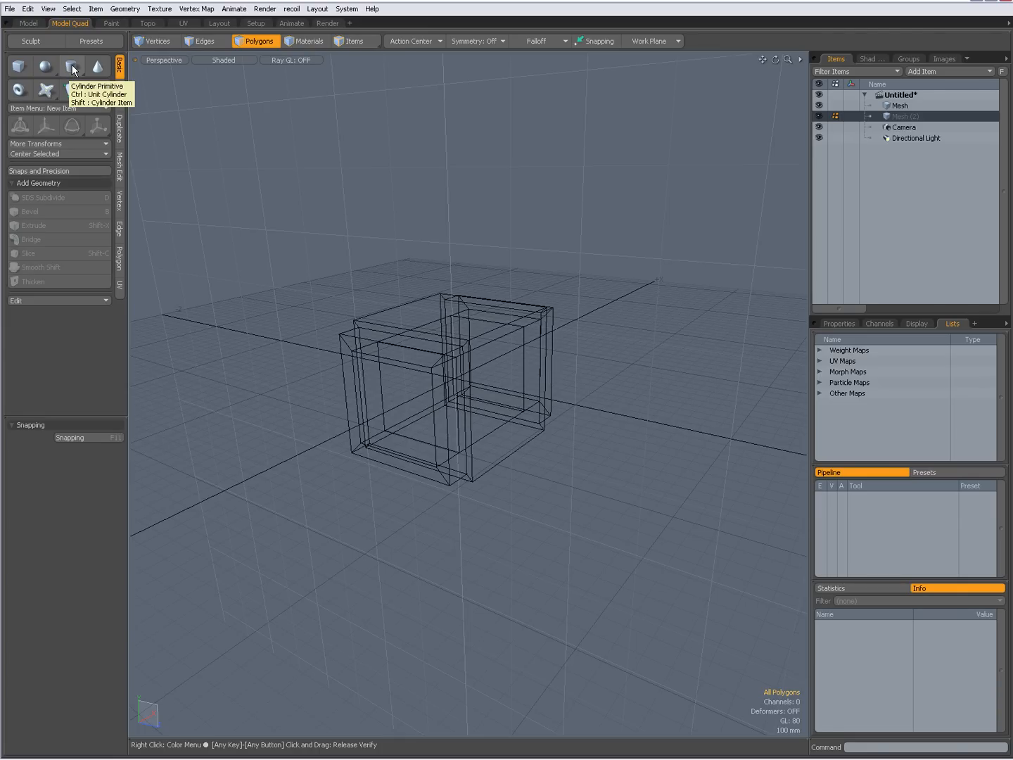
click(71, 65)
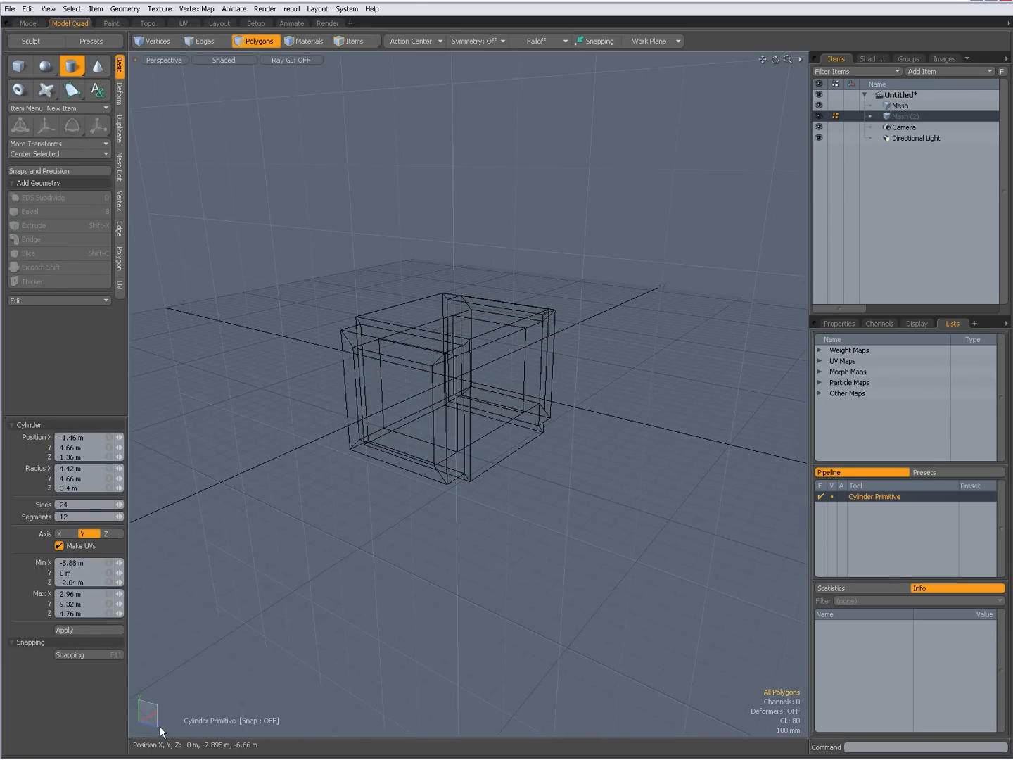
mouse_move(441, 408)
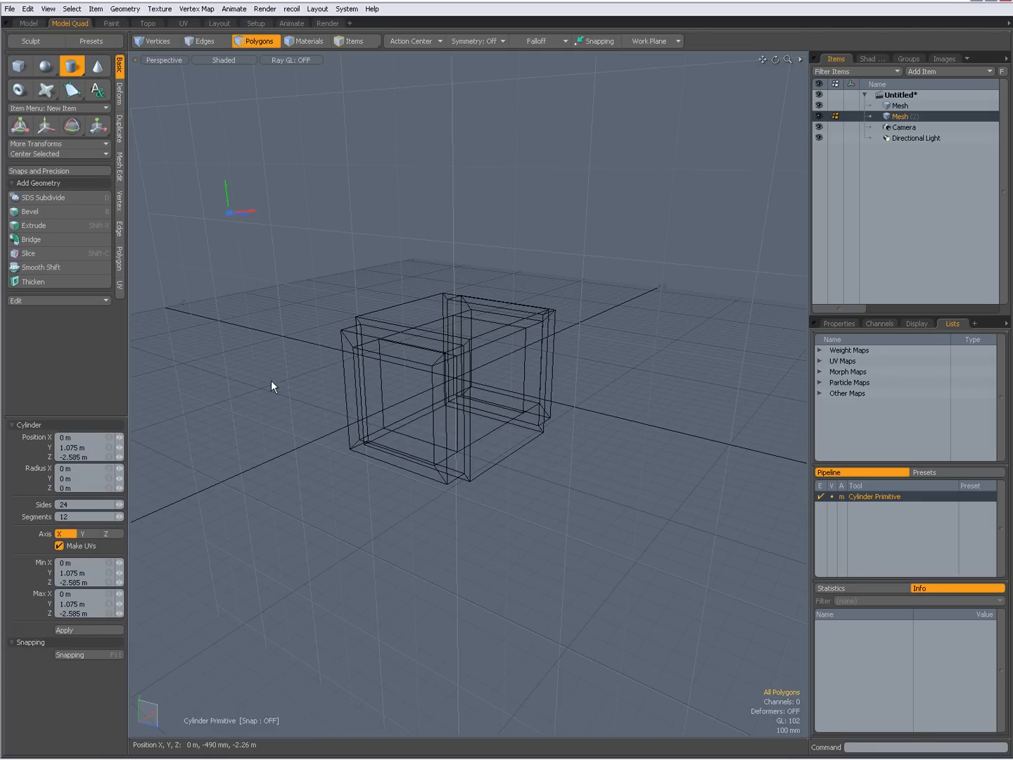
mouse_move(315, 318)
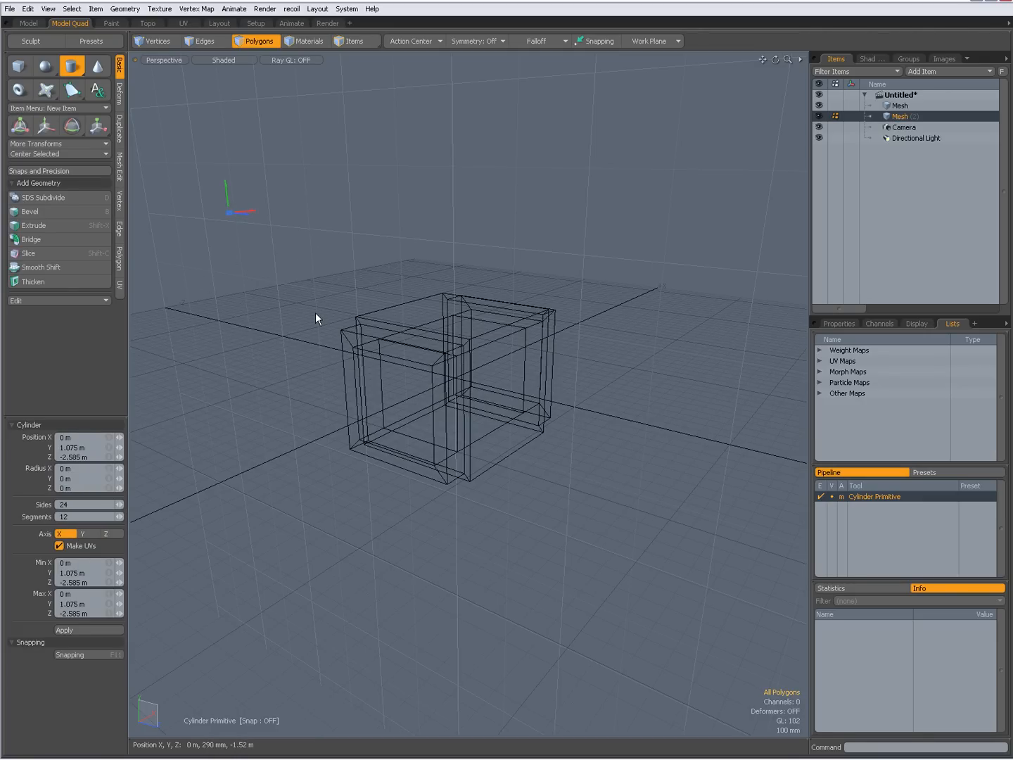
mouse_move(266, 289)
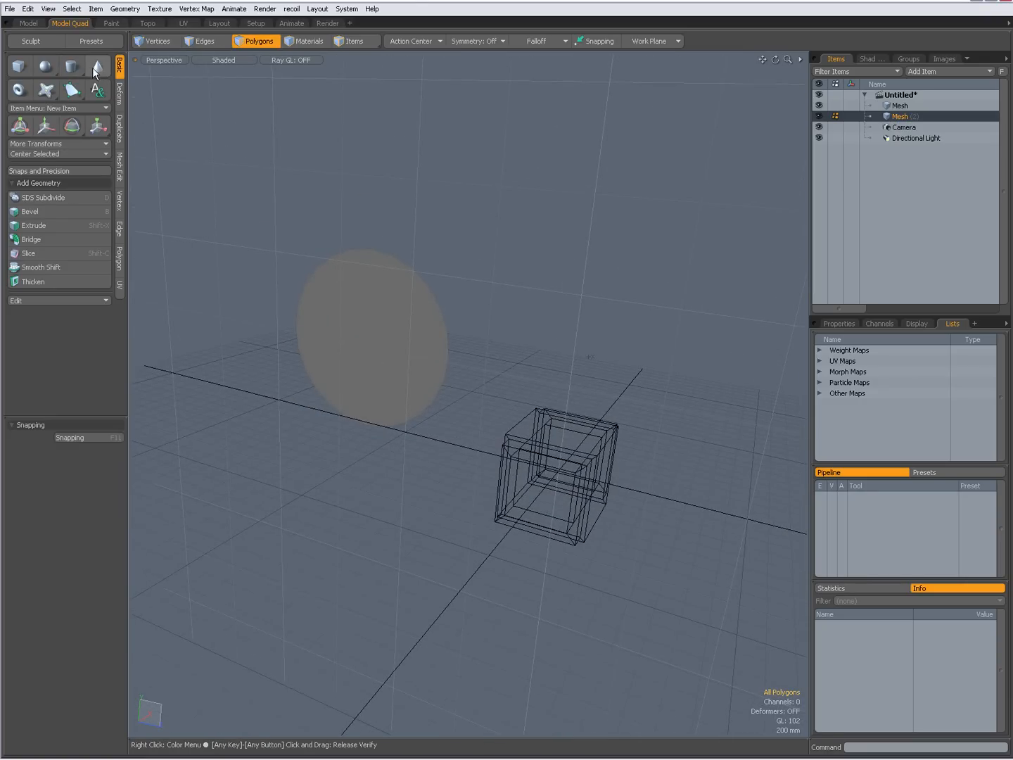
Create a flat cone disc above and right of the first disc.
click(97, 67)
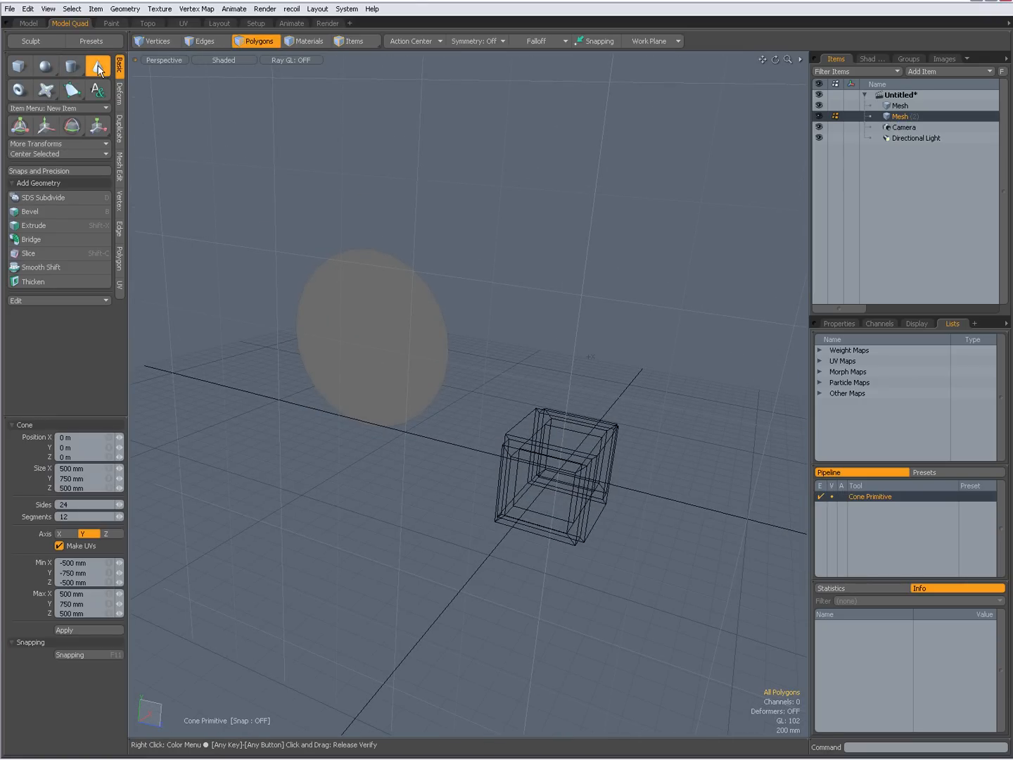
click(97, 66)
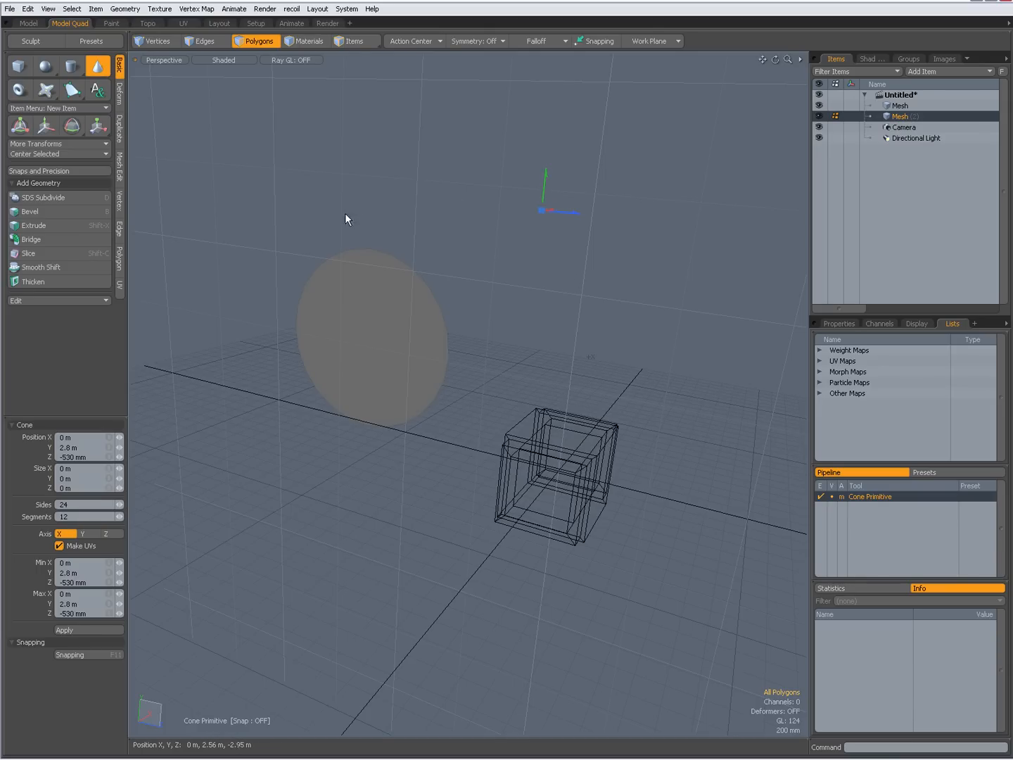
mouse_move(419, 256)
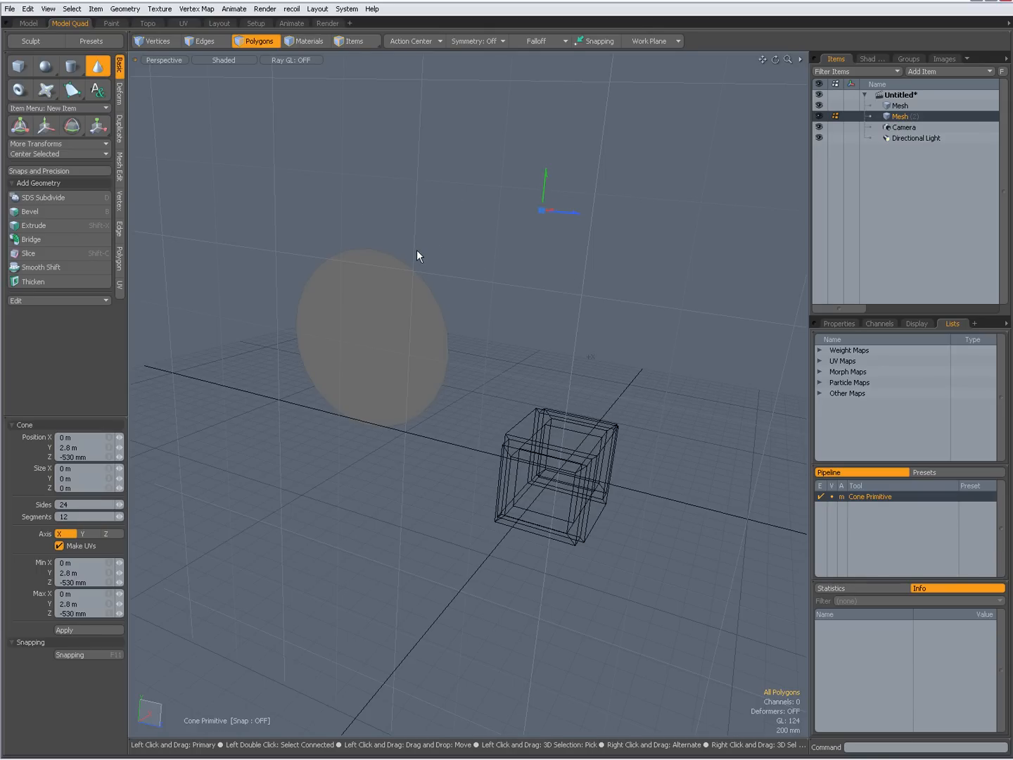
click(204, 40)
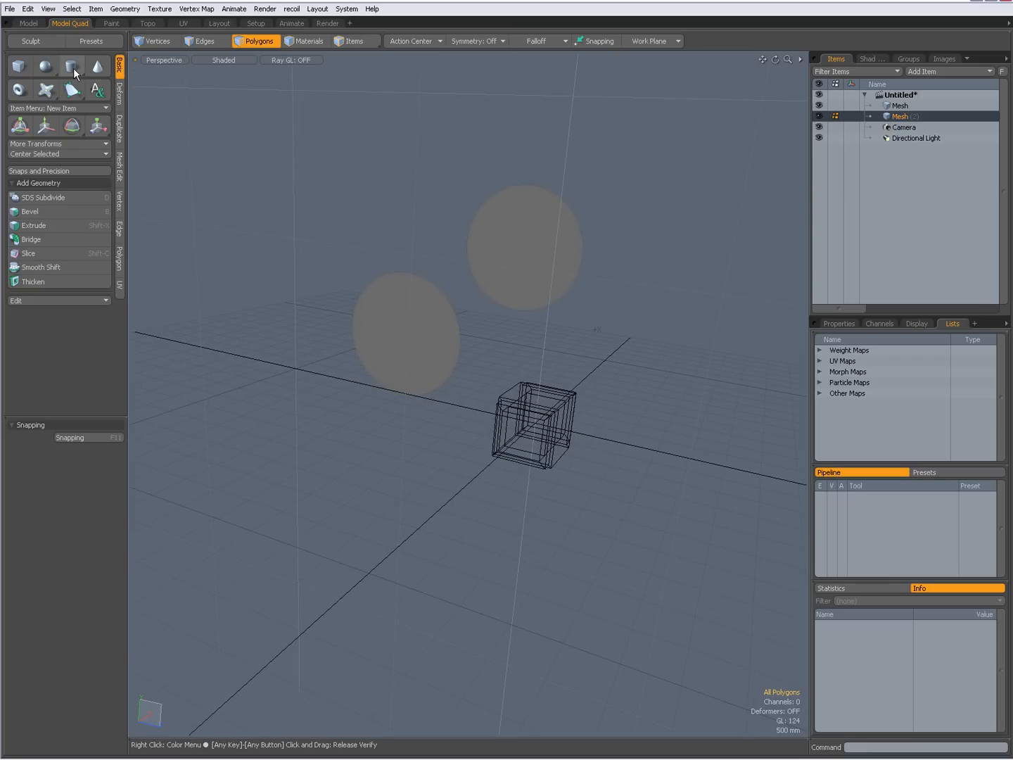
Draw three more cylinders, including a squashed oval one and a small one inside the tunnel cube.
click(71, 65)
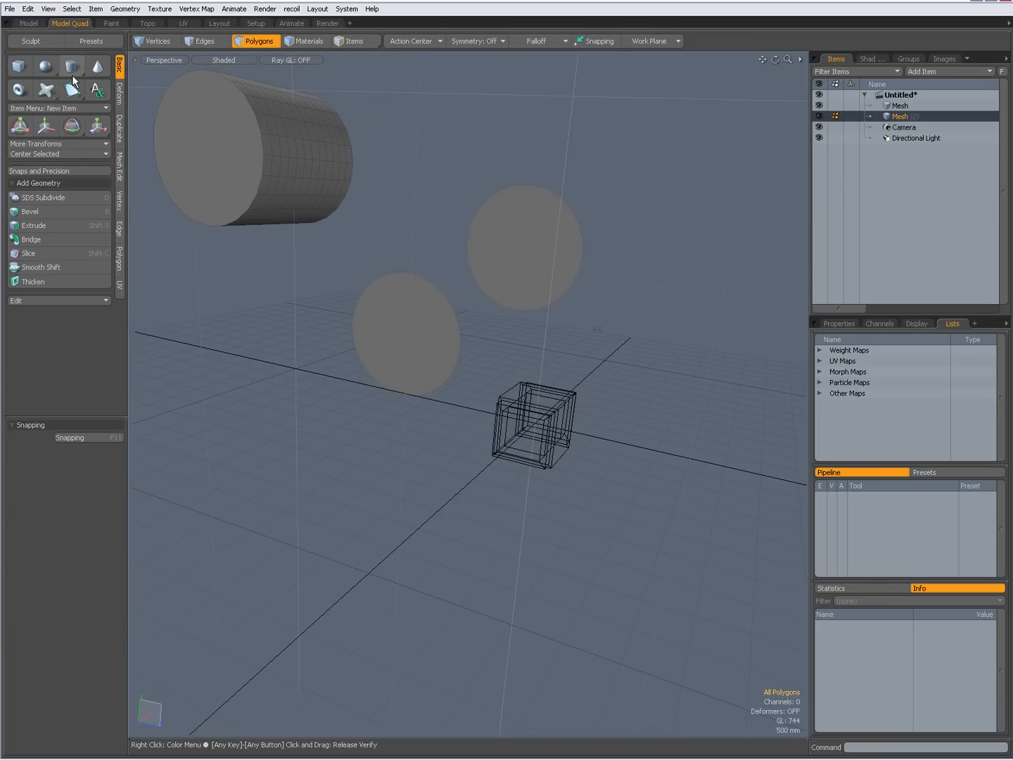
click(71, 66)
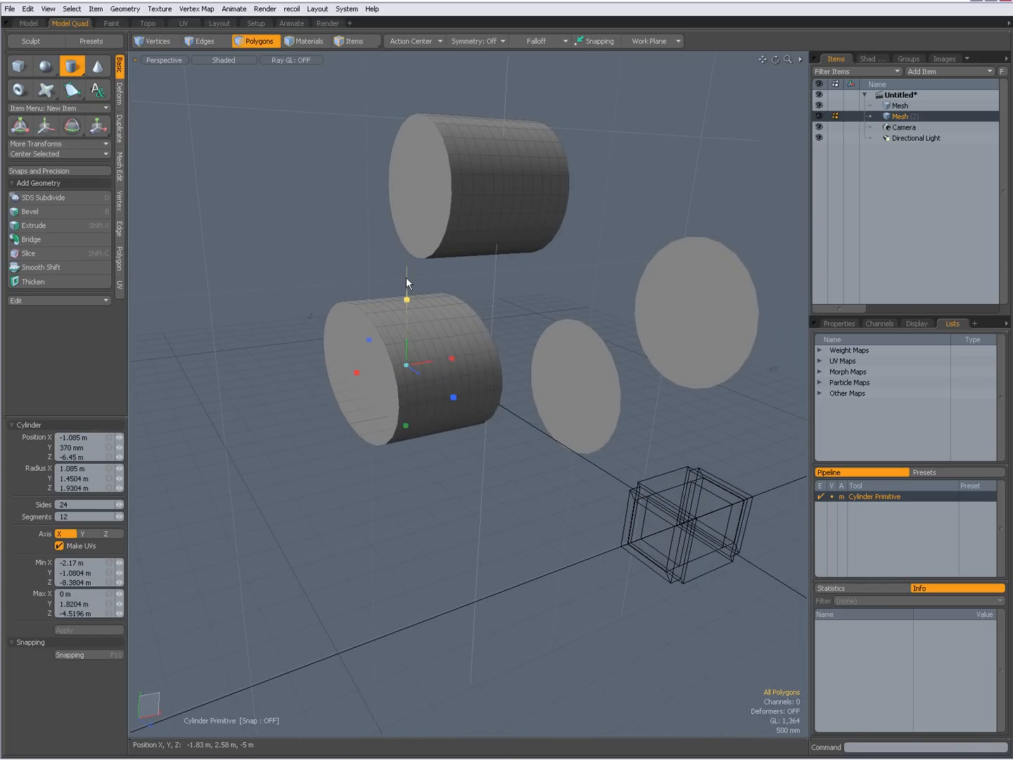
click(71, 65)
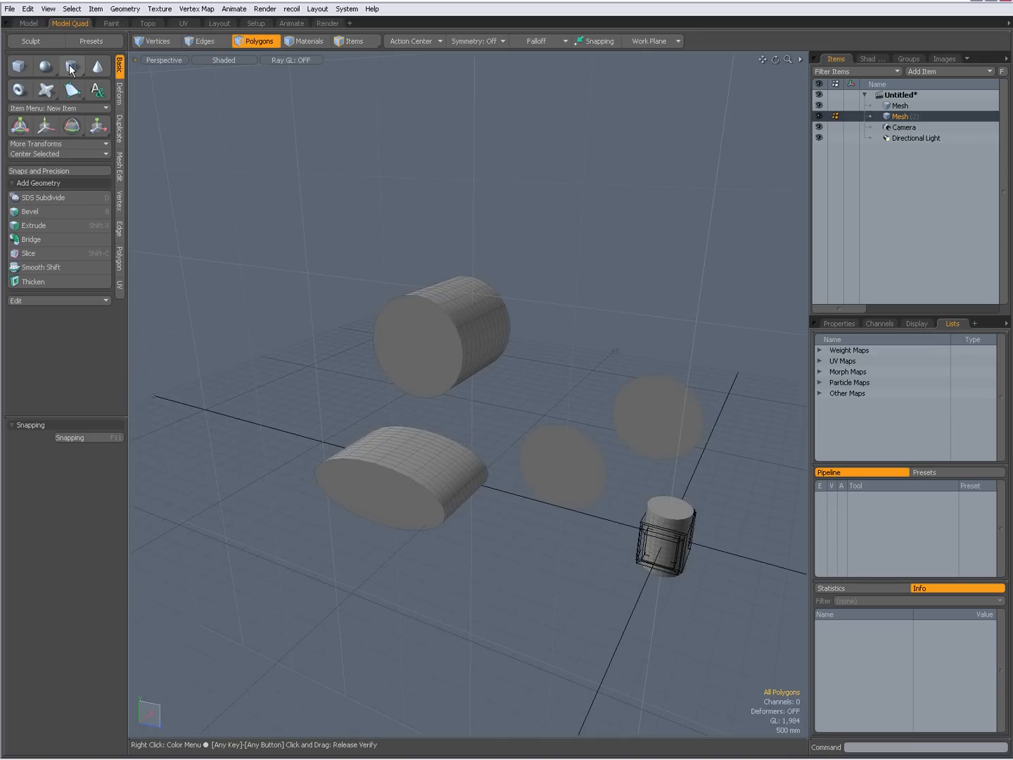
Make a flat X-axis disc with Radius X 0 and Radius Y/Z 3.4224 m.
click(71, 65)
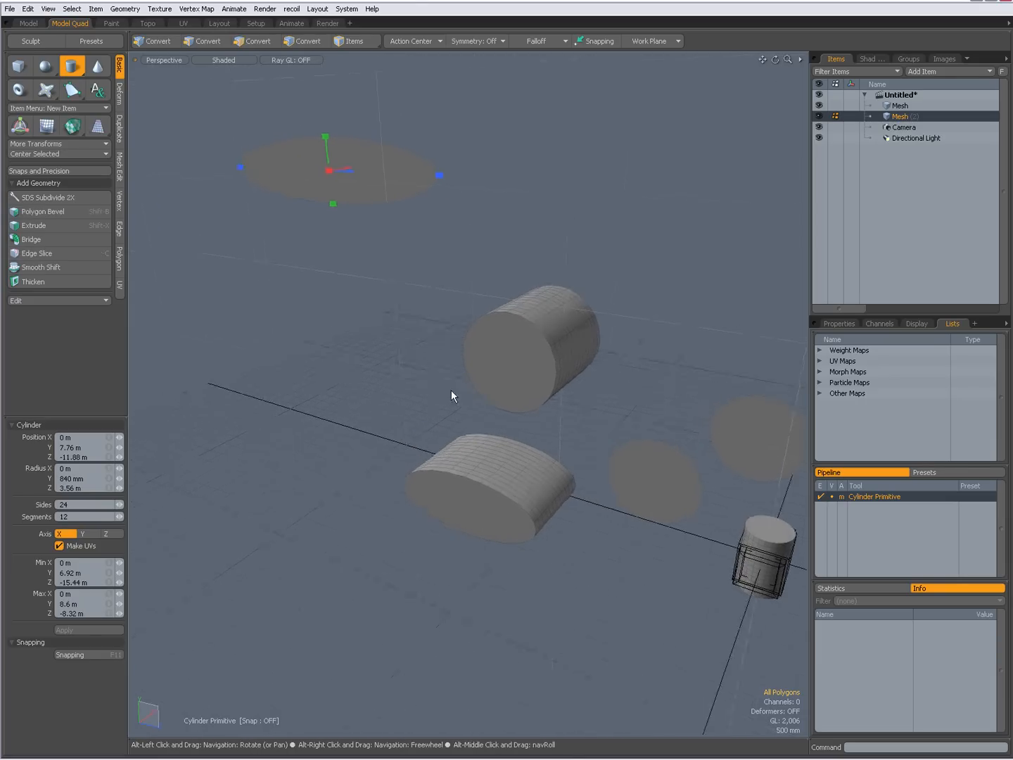
click(255, 41)
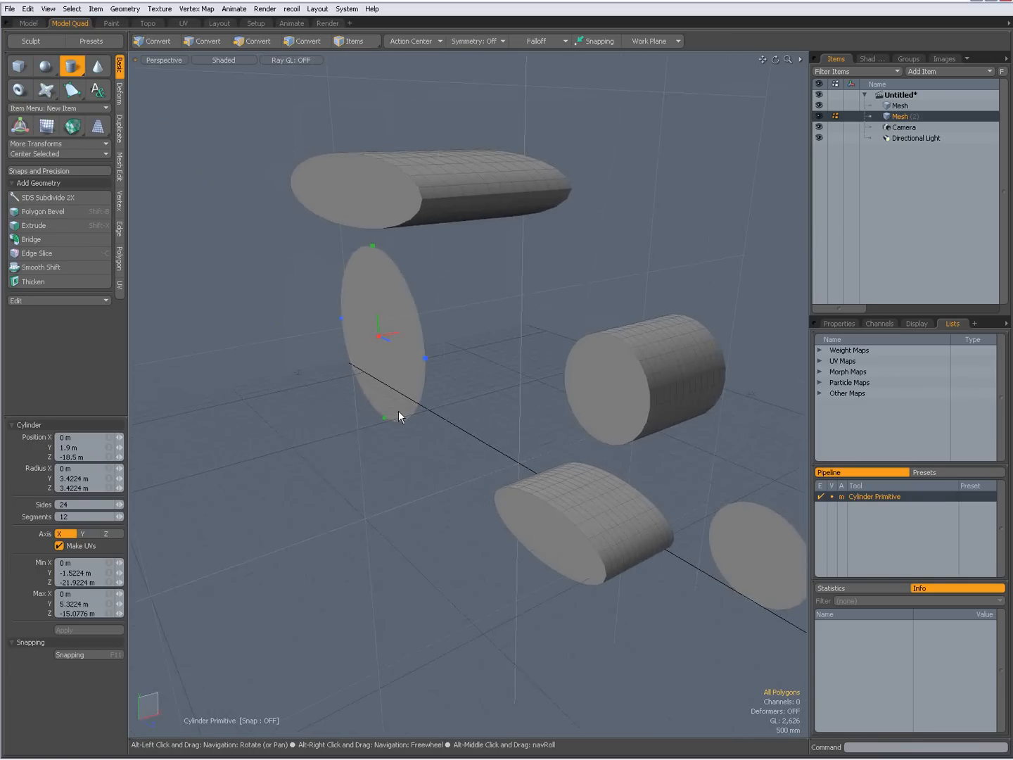
click(255, 40)
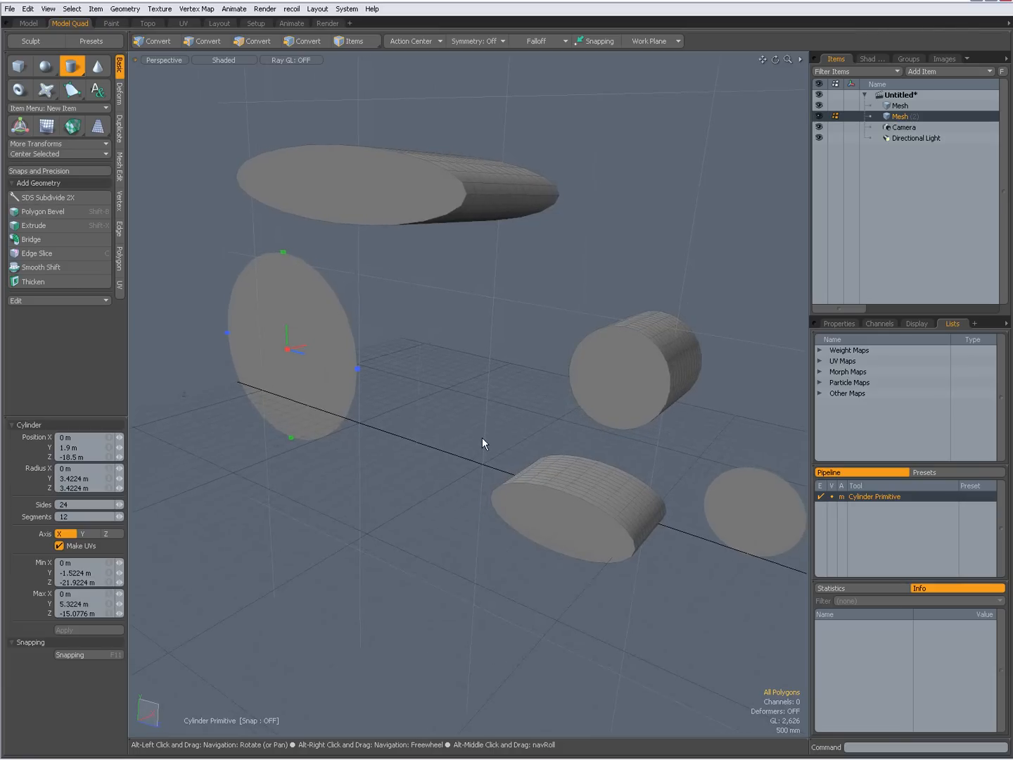
click(257, 41)
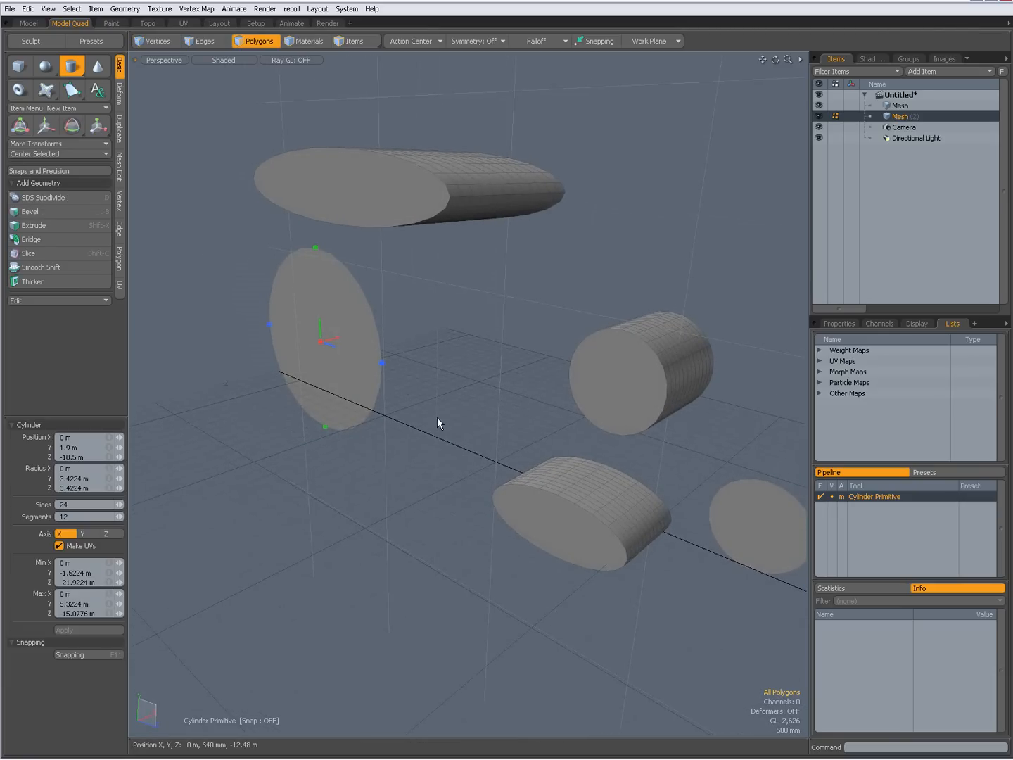
mouse_move(119, 473)
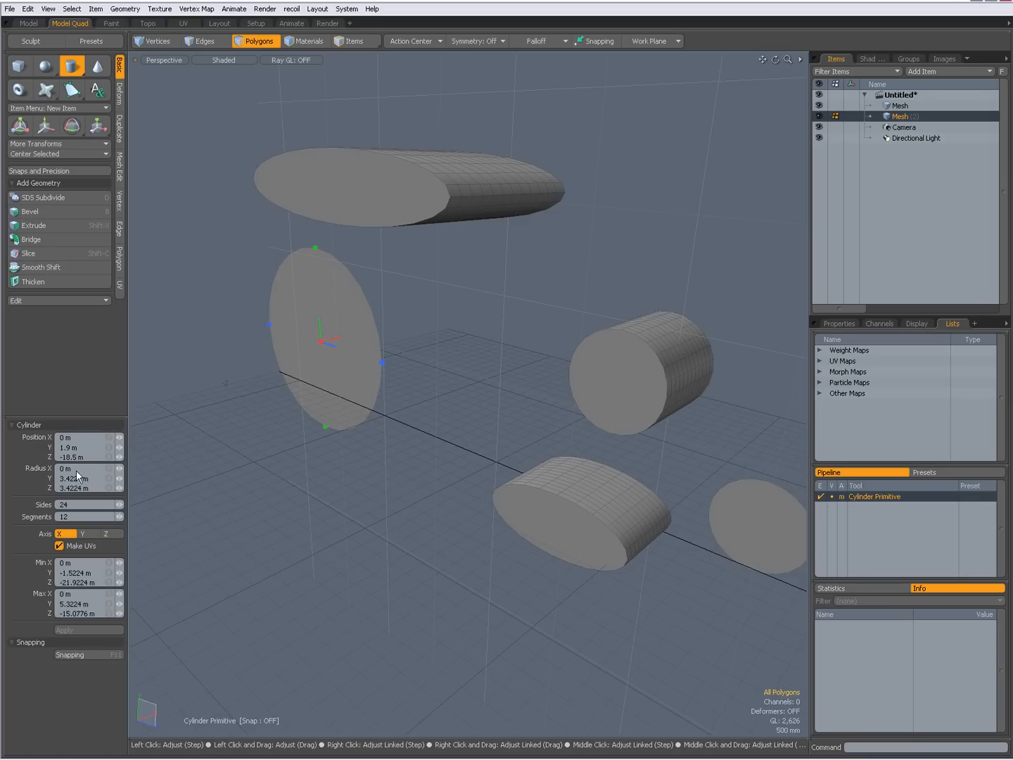
mouse_move(76, 478)
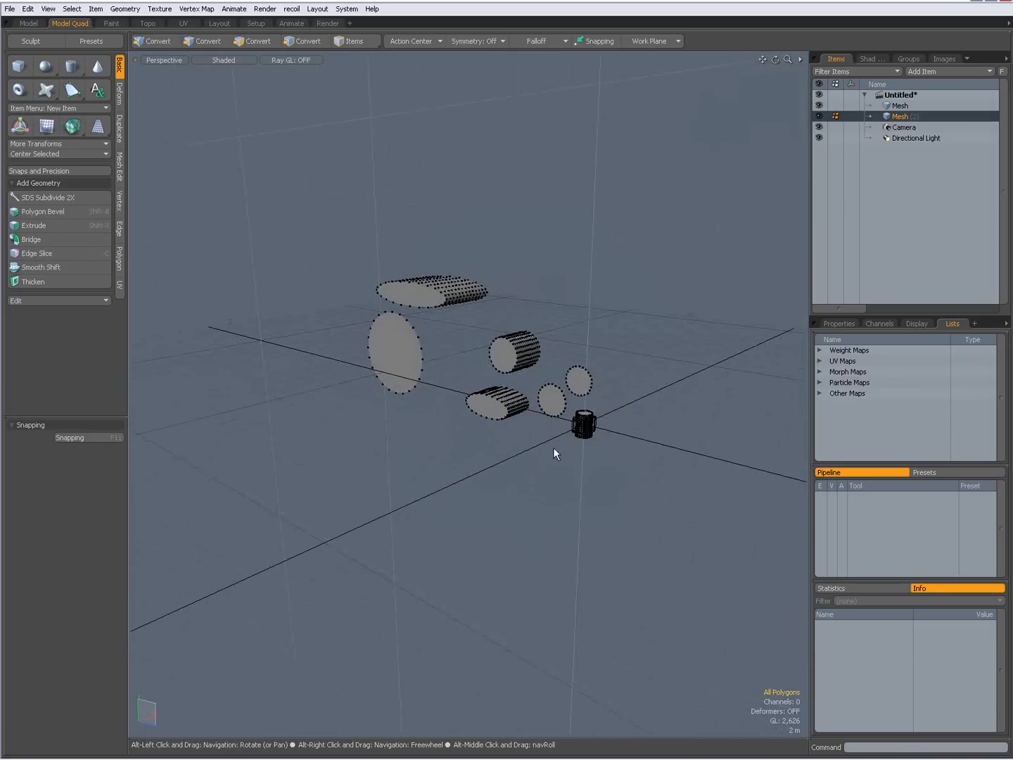
Add a Cylinder item from the Item menu, placing a small cylinder at the origin.
click(97, 66)
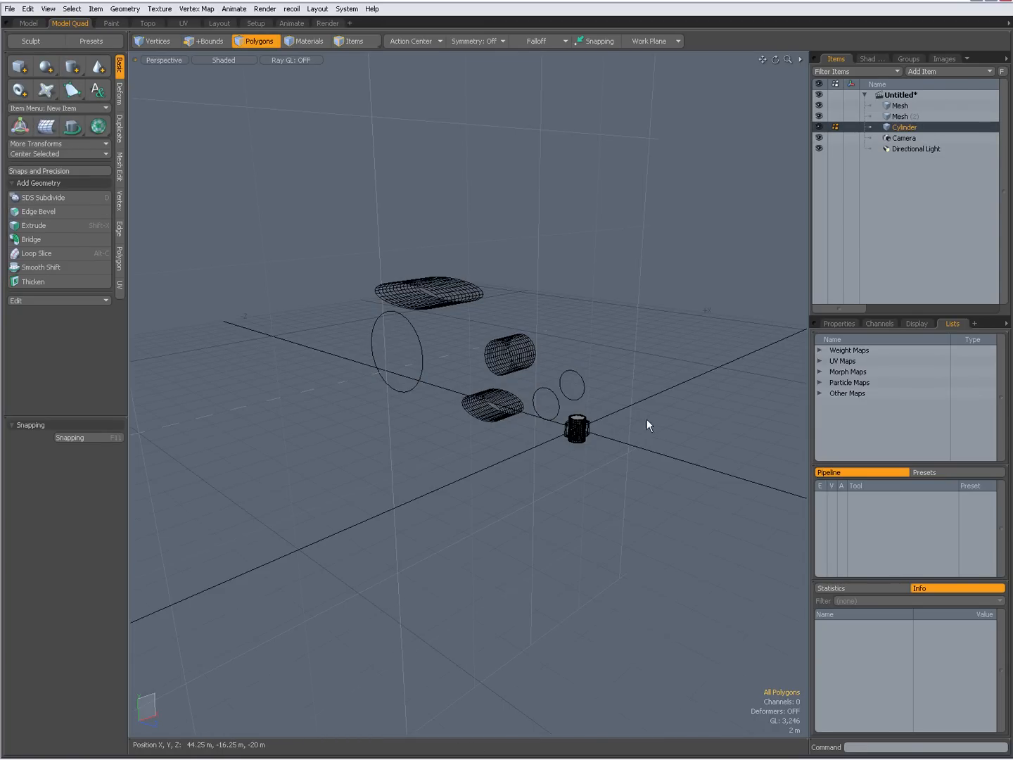
Create a second small upright cylinder beside the first, near the hollow cube.
click(575, 429)
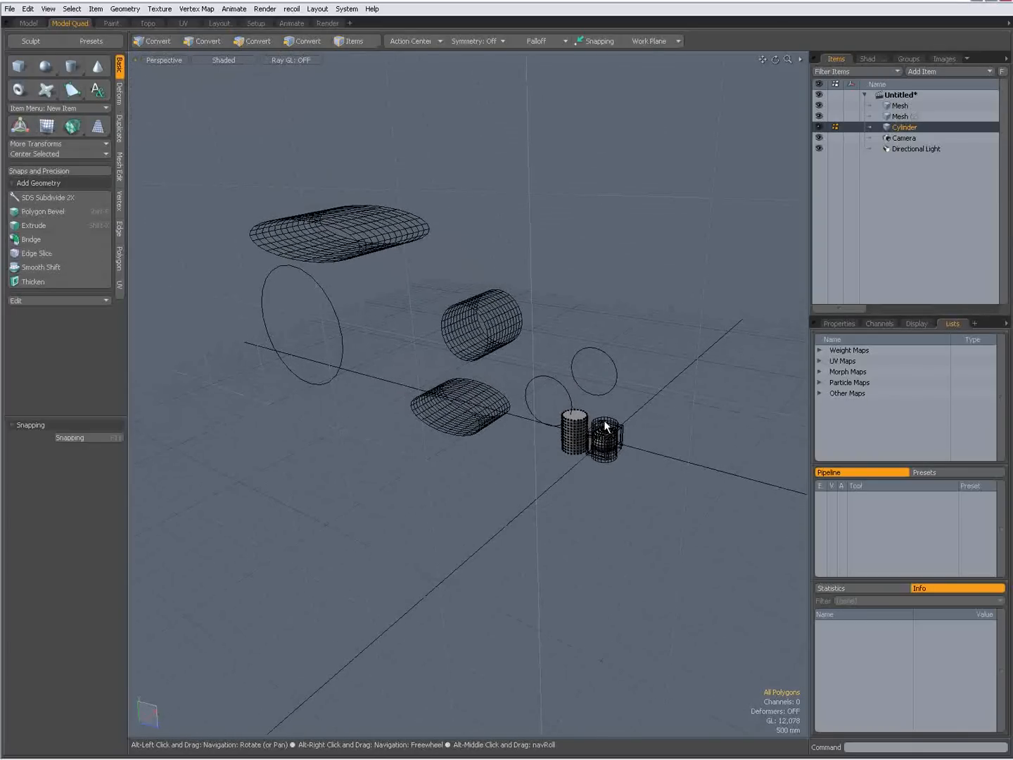
click(256, 40)
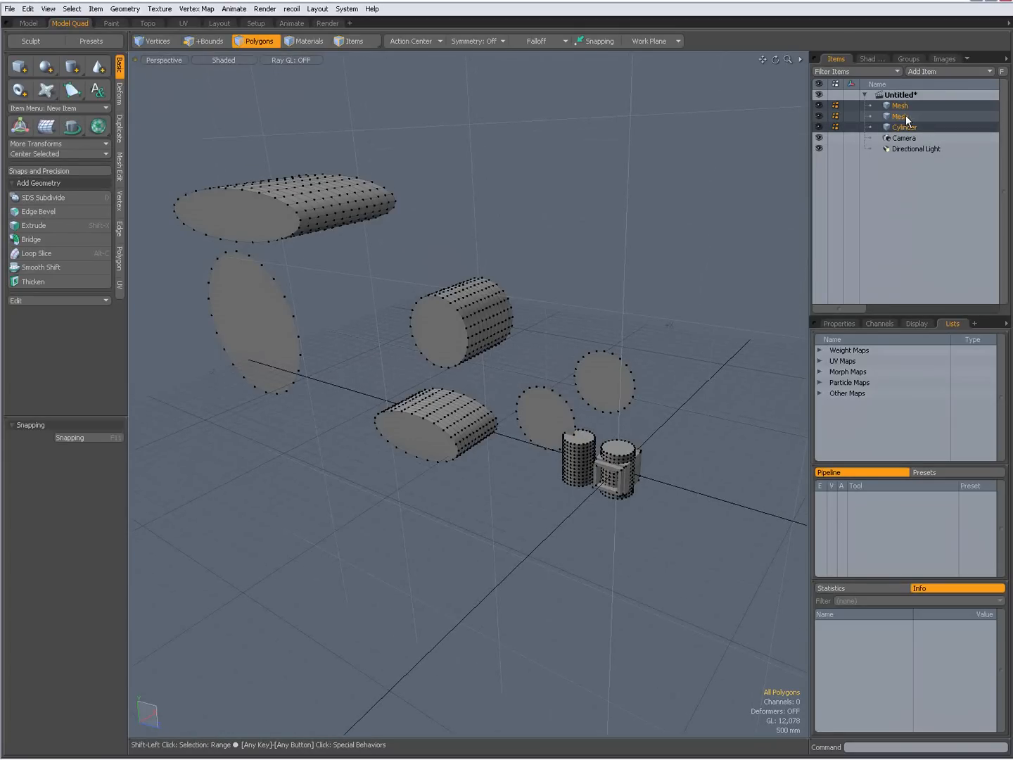
click(204, 41)
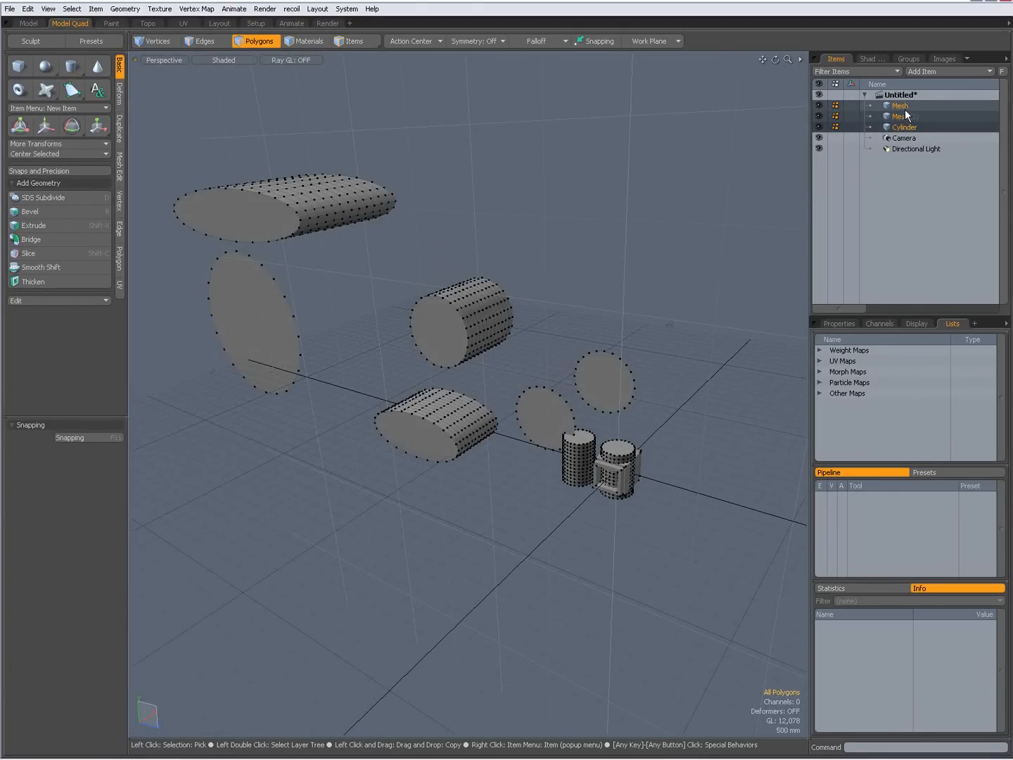
click(899, 106)
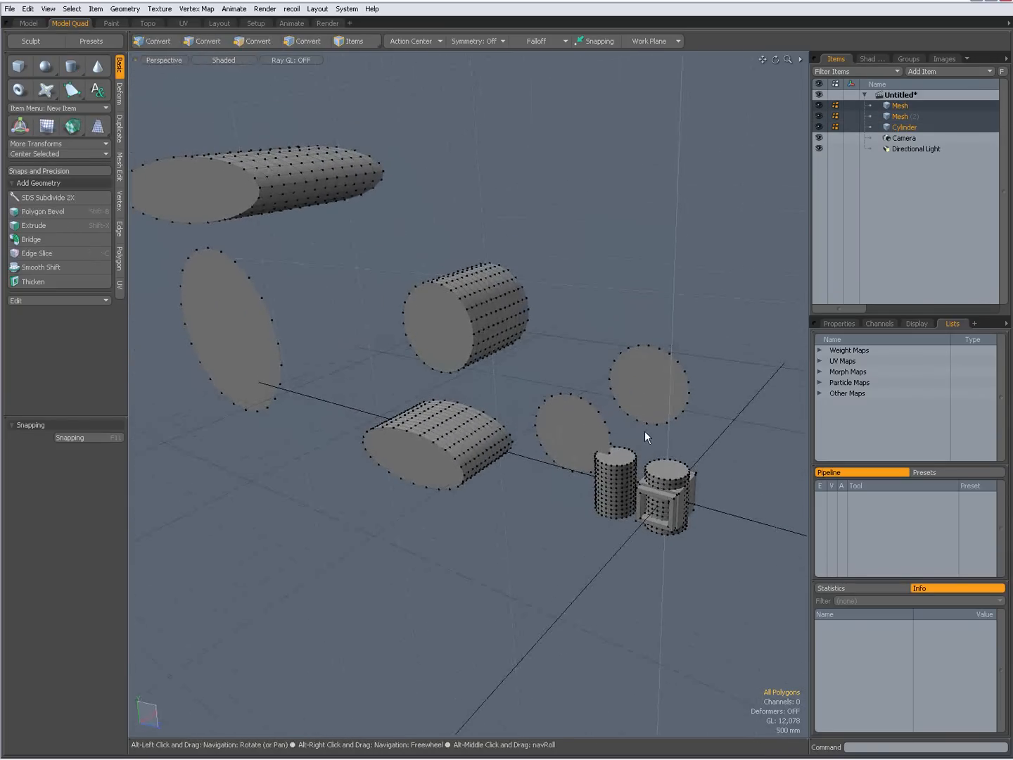
click(256, 41)
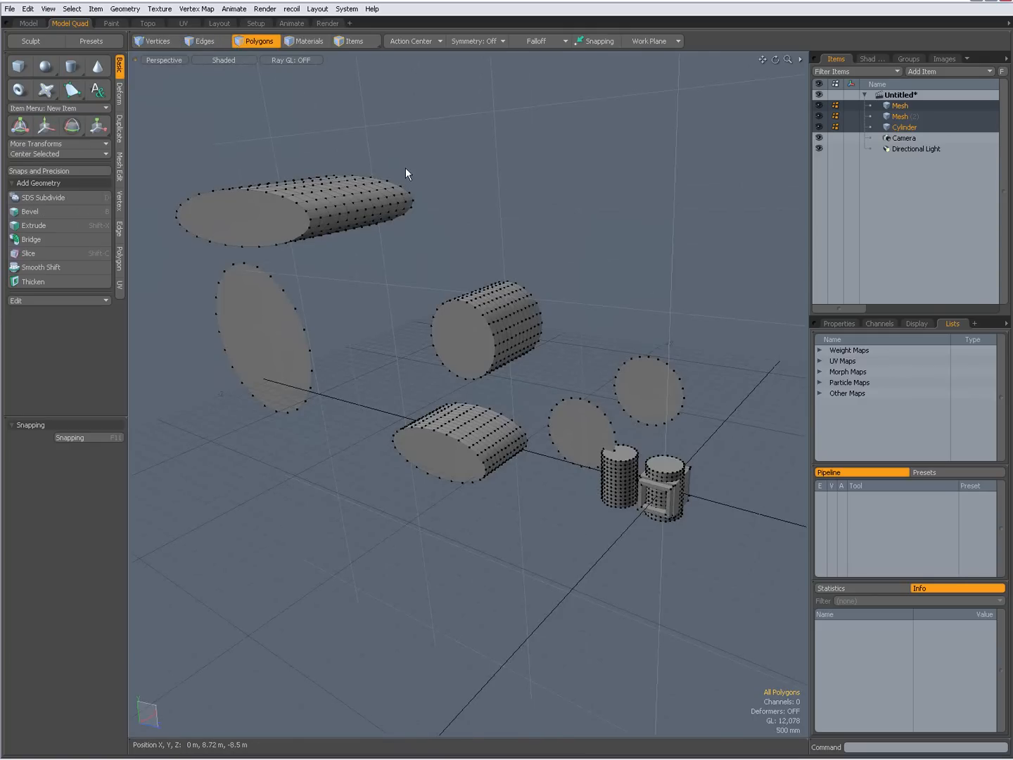
mouse_move(660, 487)
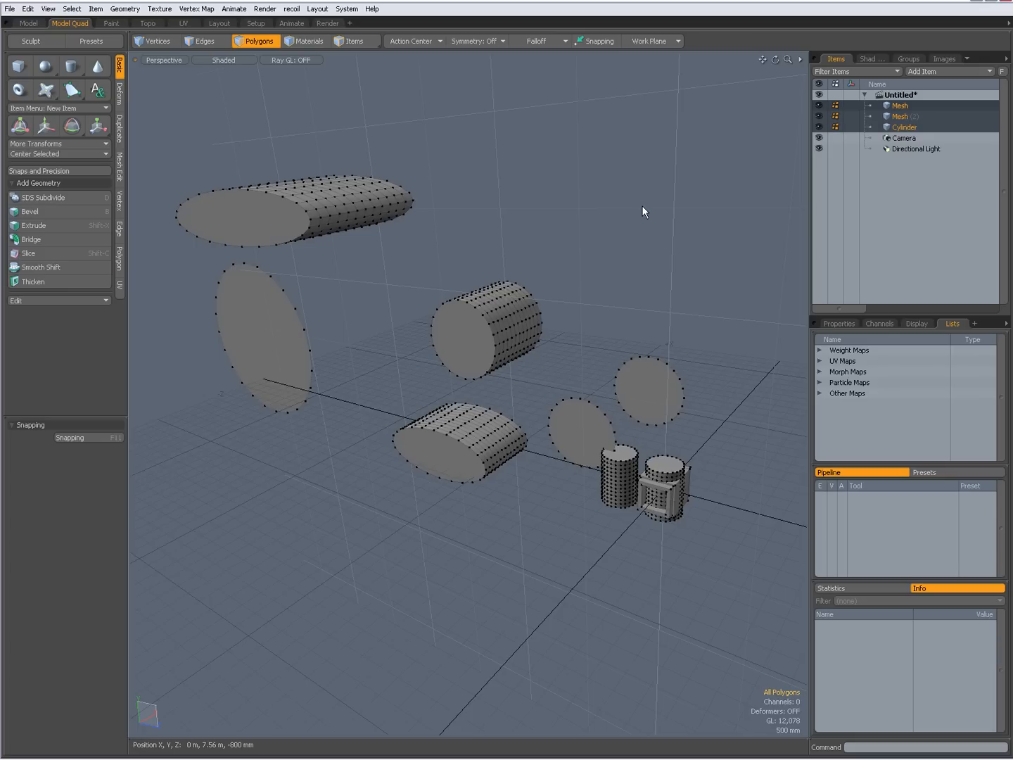
mouse_move(647, 214)
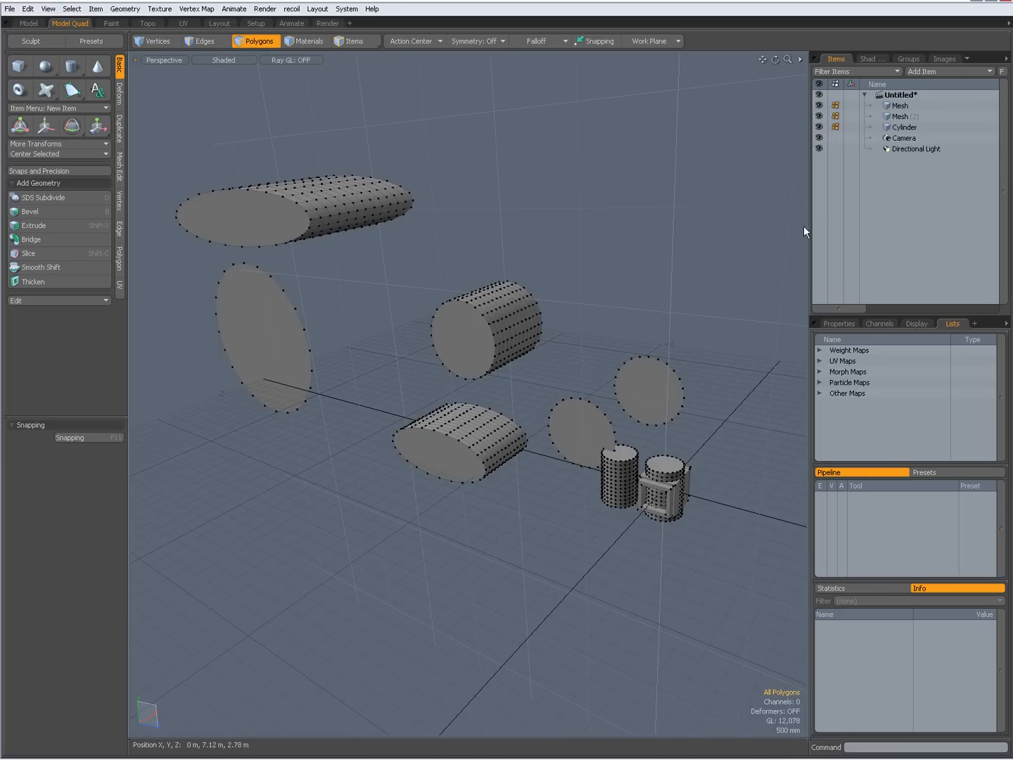
mouse_move(906, 107)
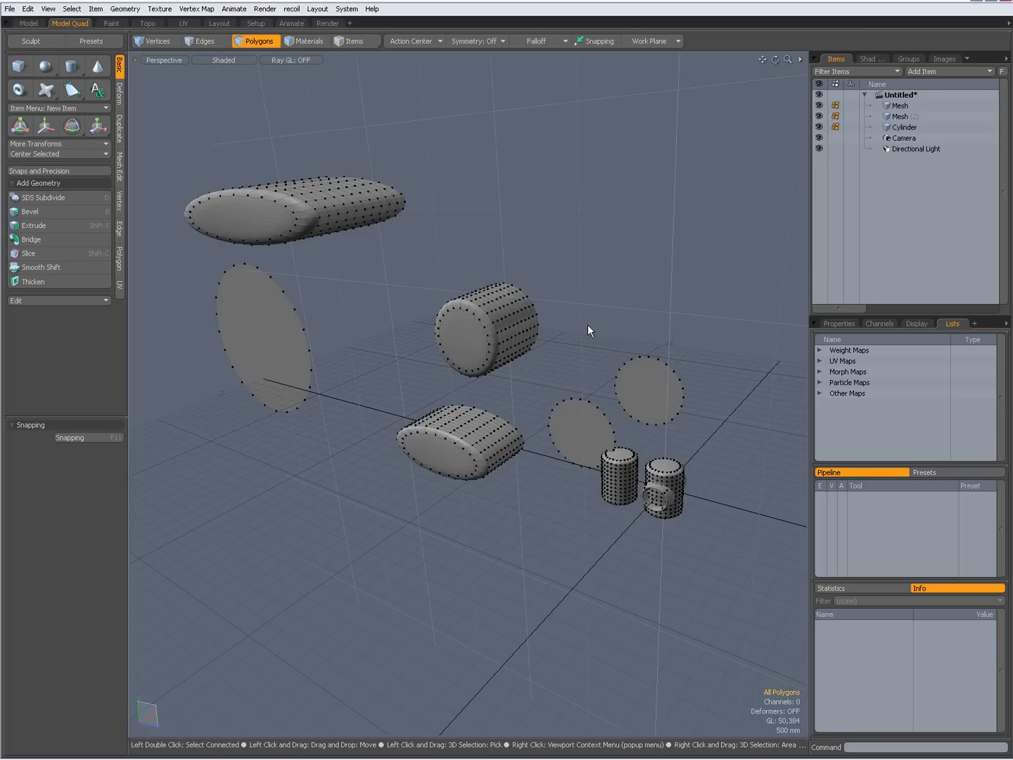
click(267, 338)
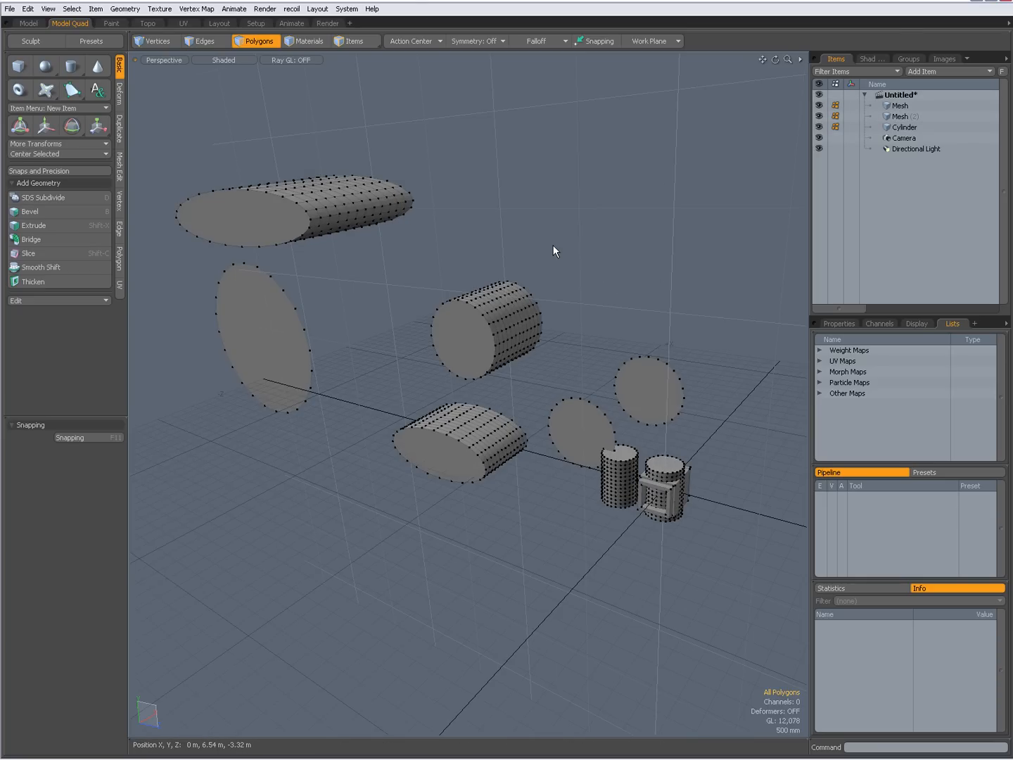
click(97, 125)
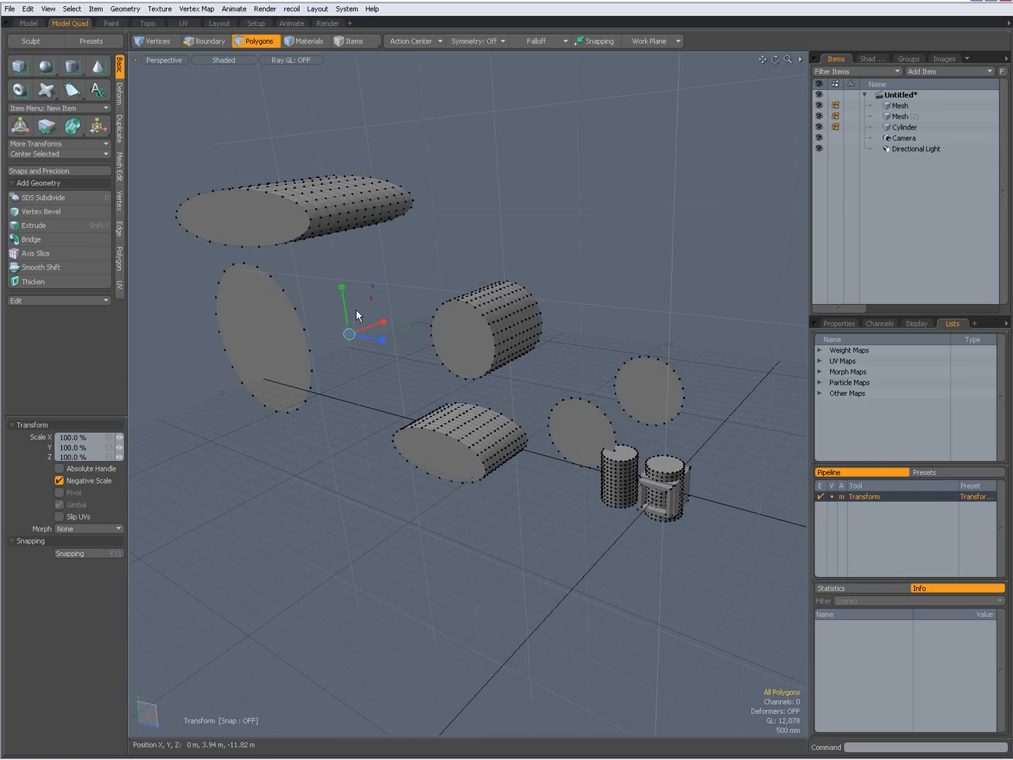
Drop the transform, make Mesh (2) the active layer, and return to Polygons mode.
click(204, 41)
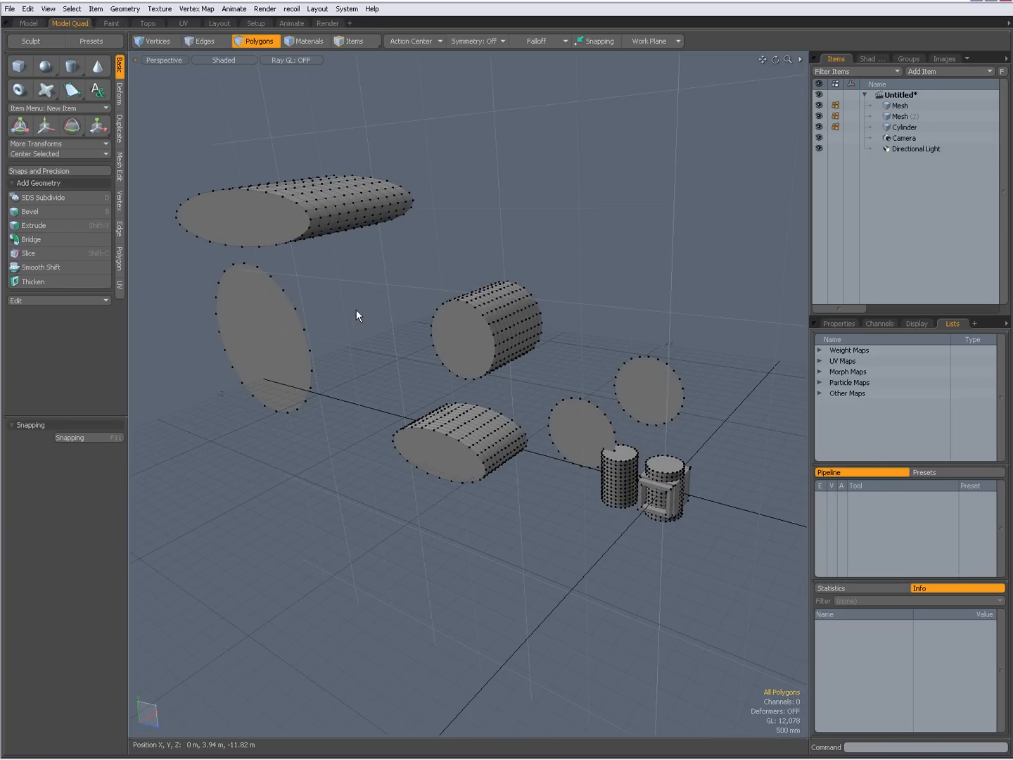
click(899, 105)
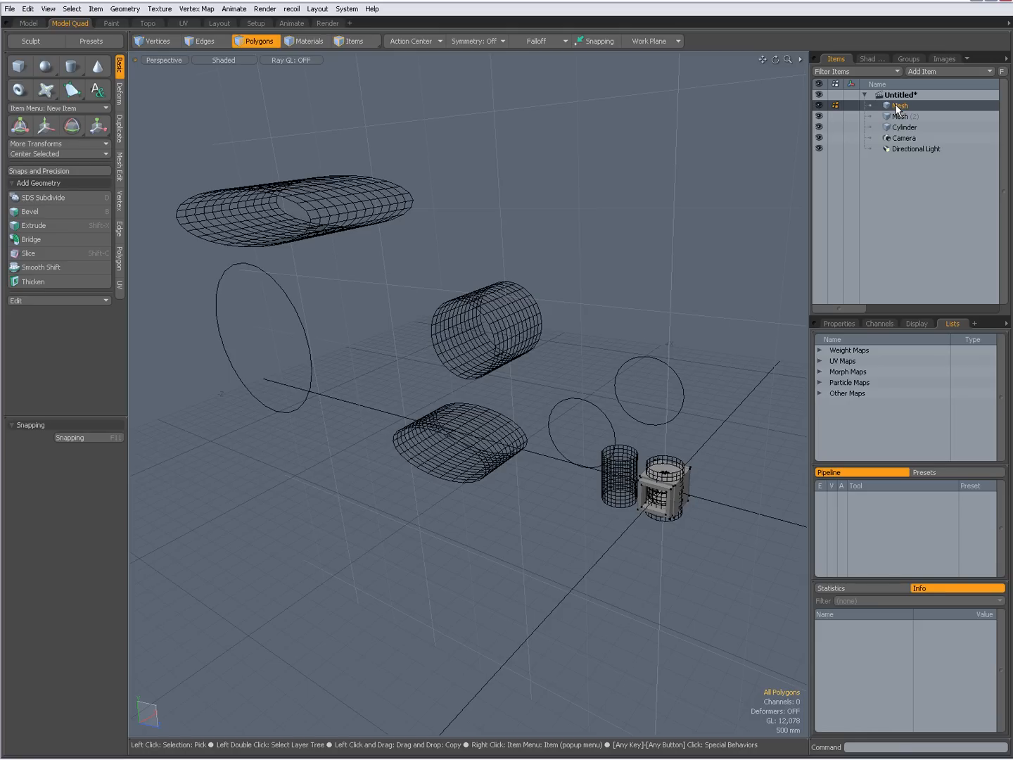
click(899, 105)
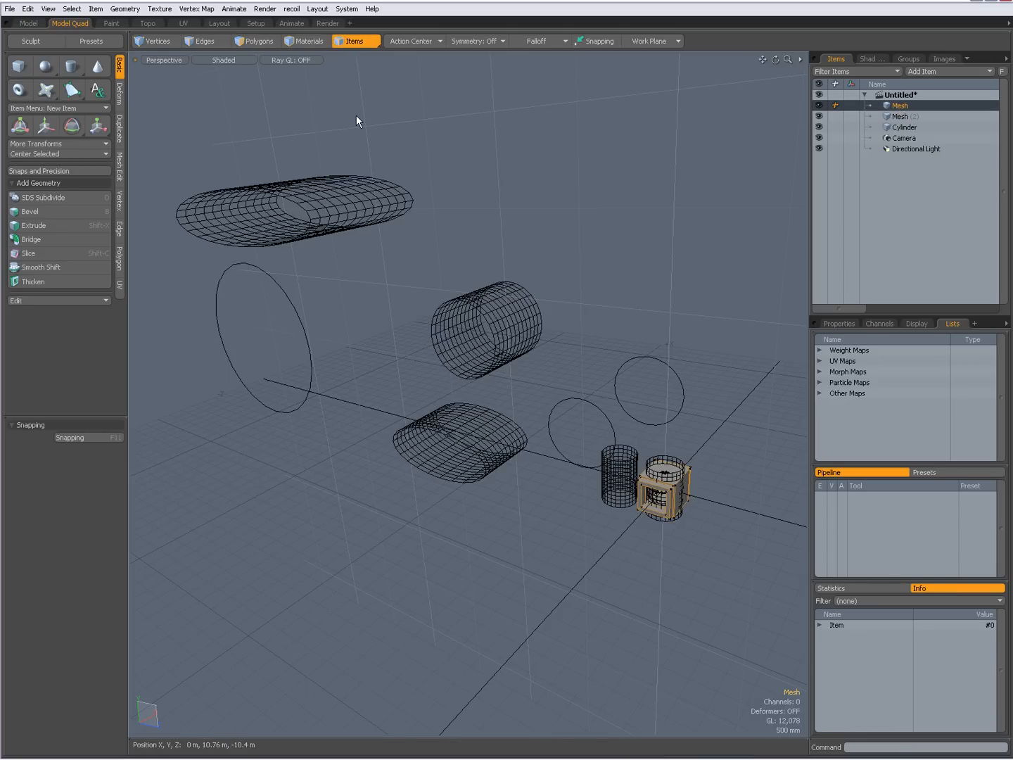
click(899, 116)
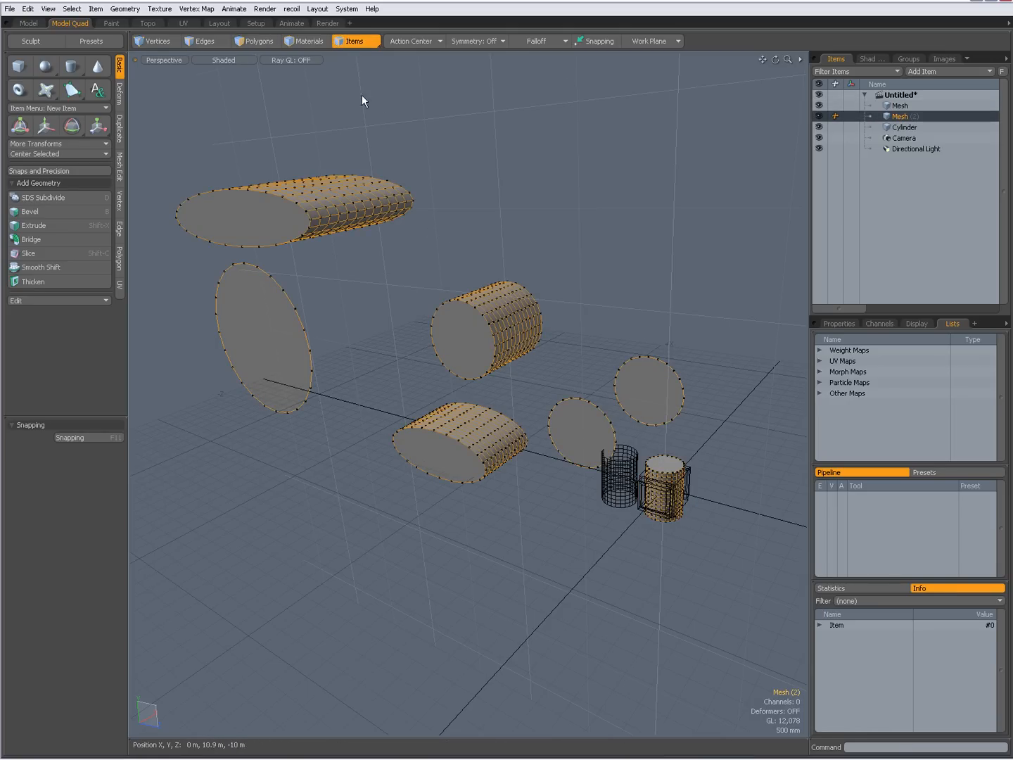
click(258, 41)
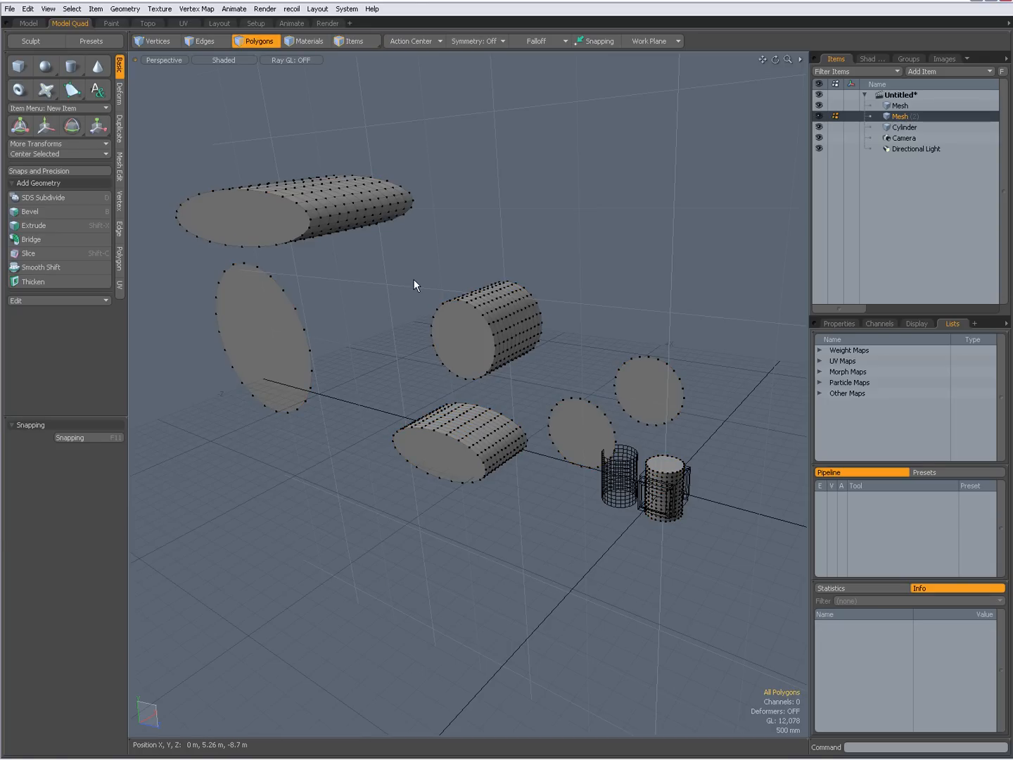
click(97, 125)
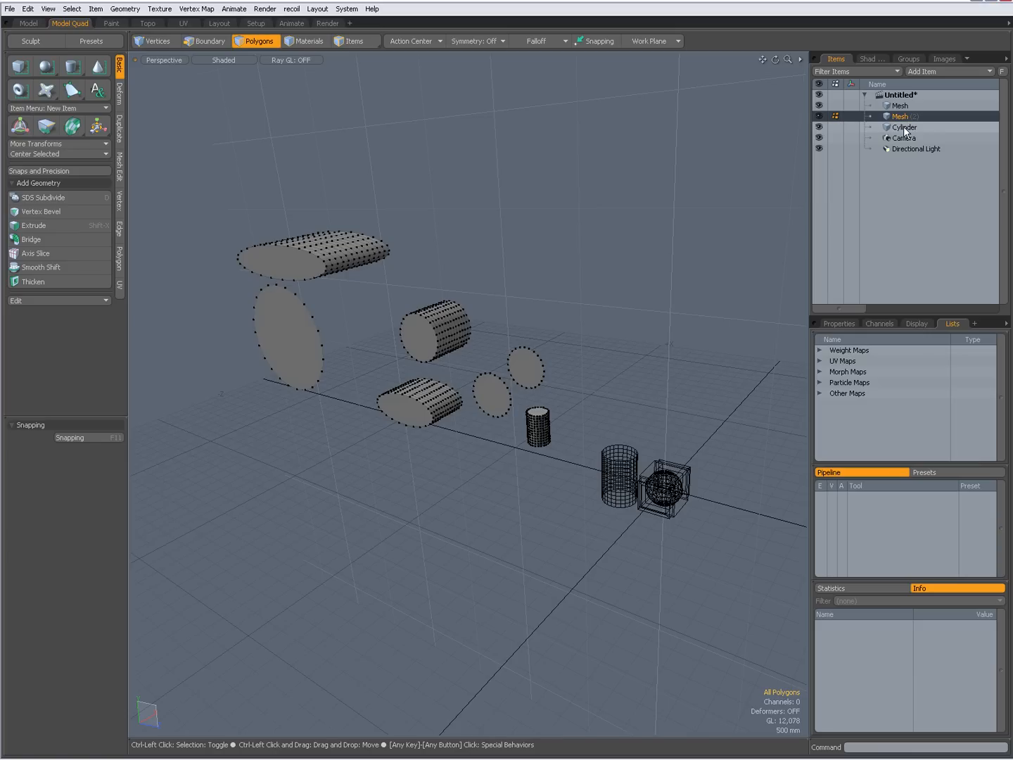
Add the Cylinder layer to the active layers and open the background display style choices.
click(906, 127)
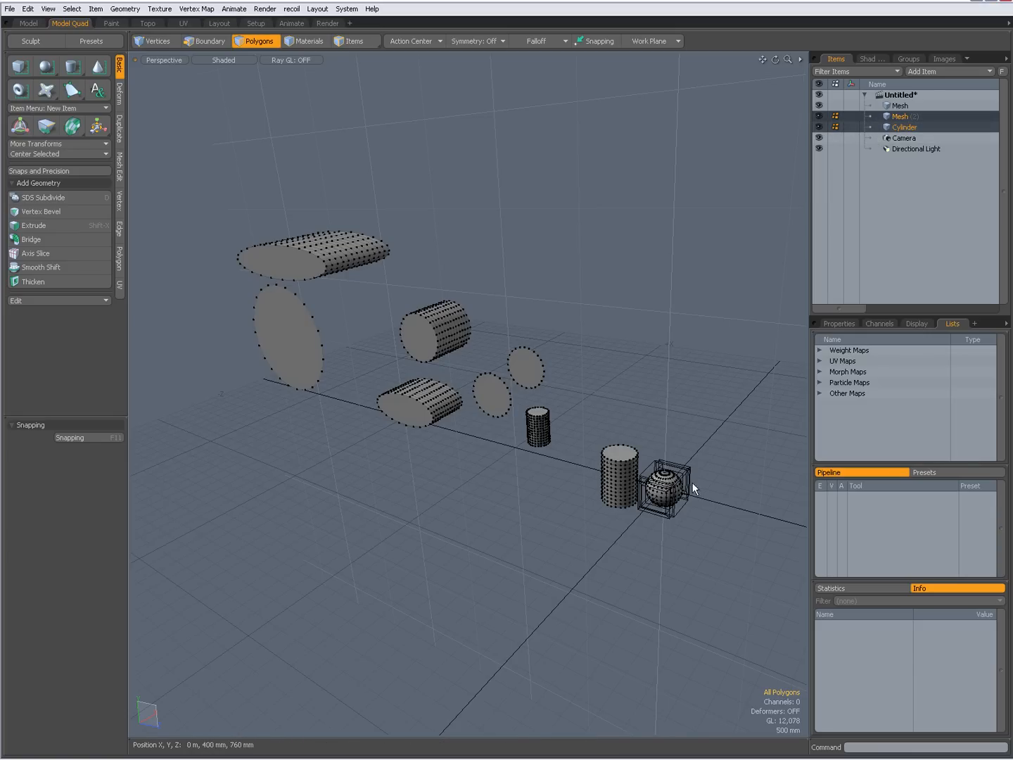
click(203, 41)
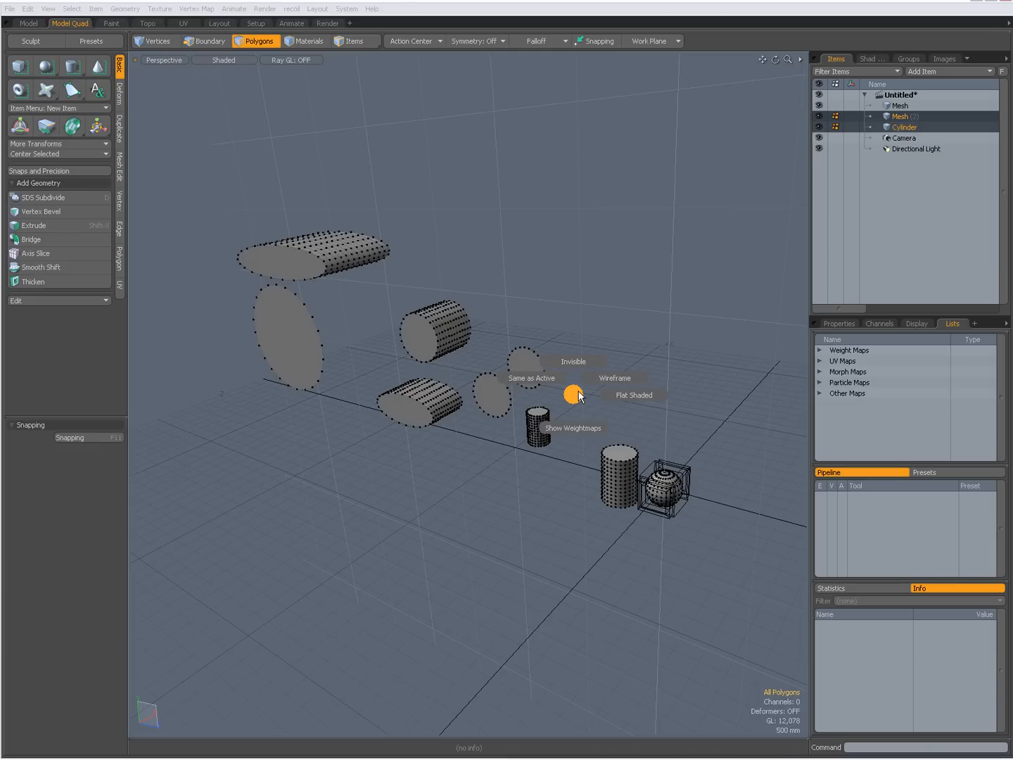
mouse_move(531, 378)
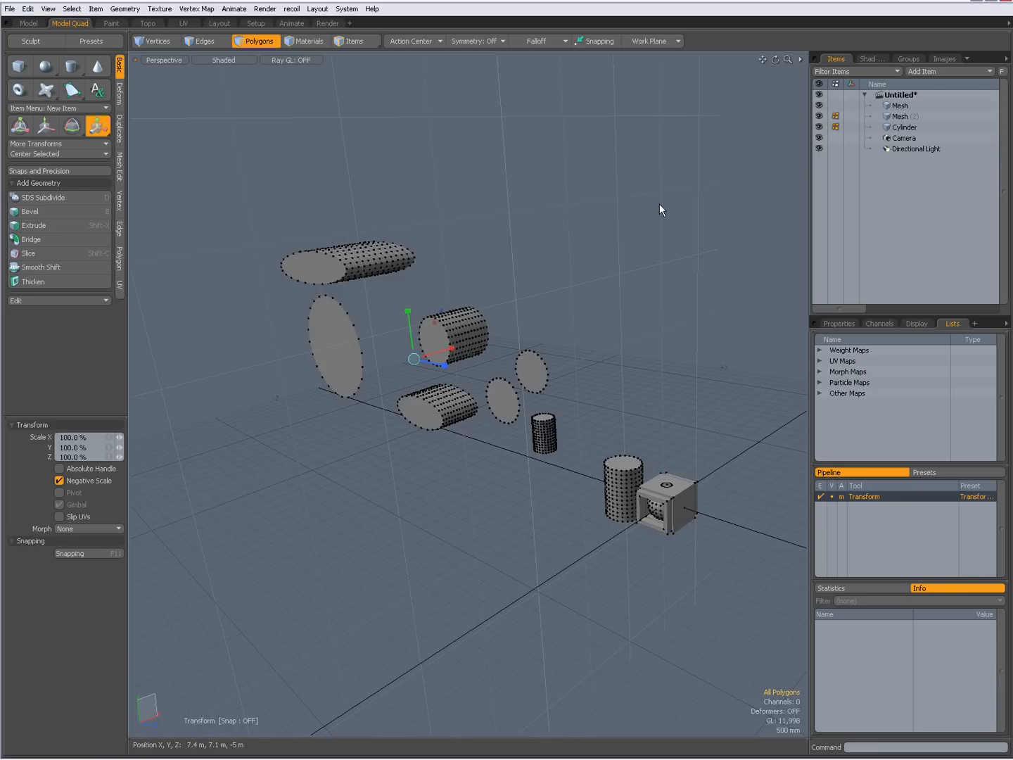
click(355, 41)
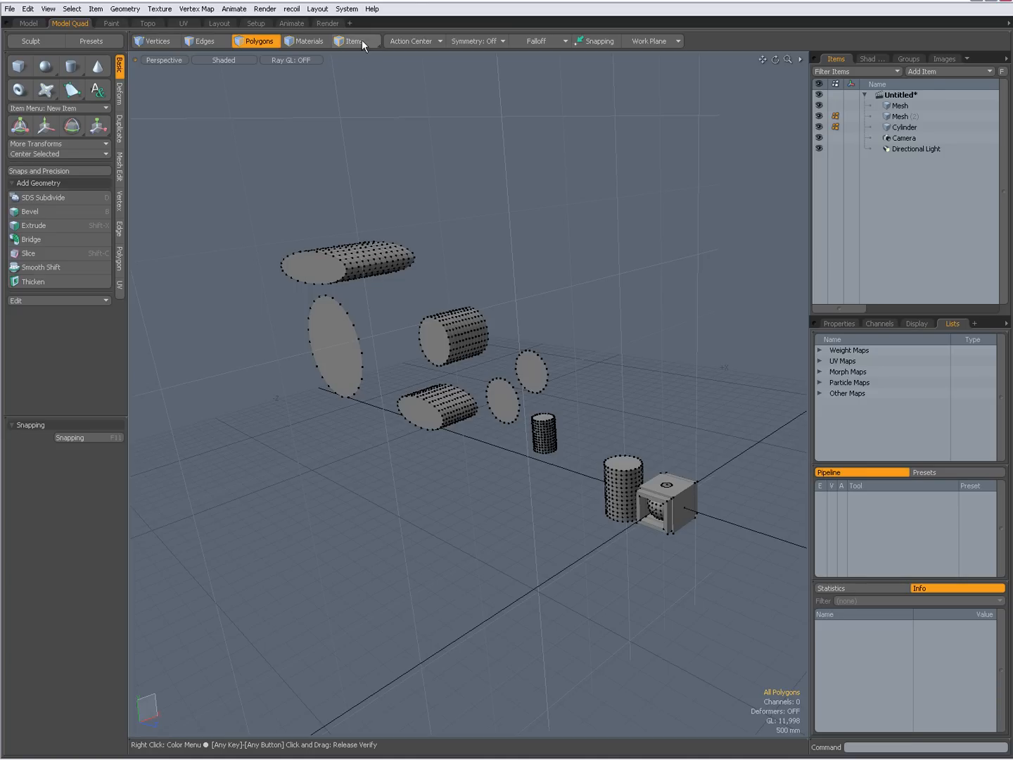
click(355, 41)
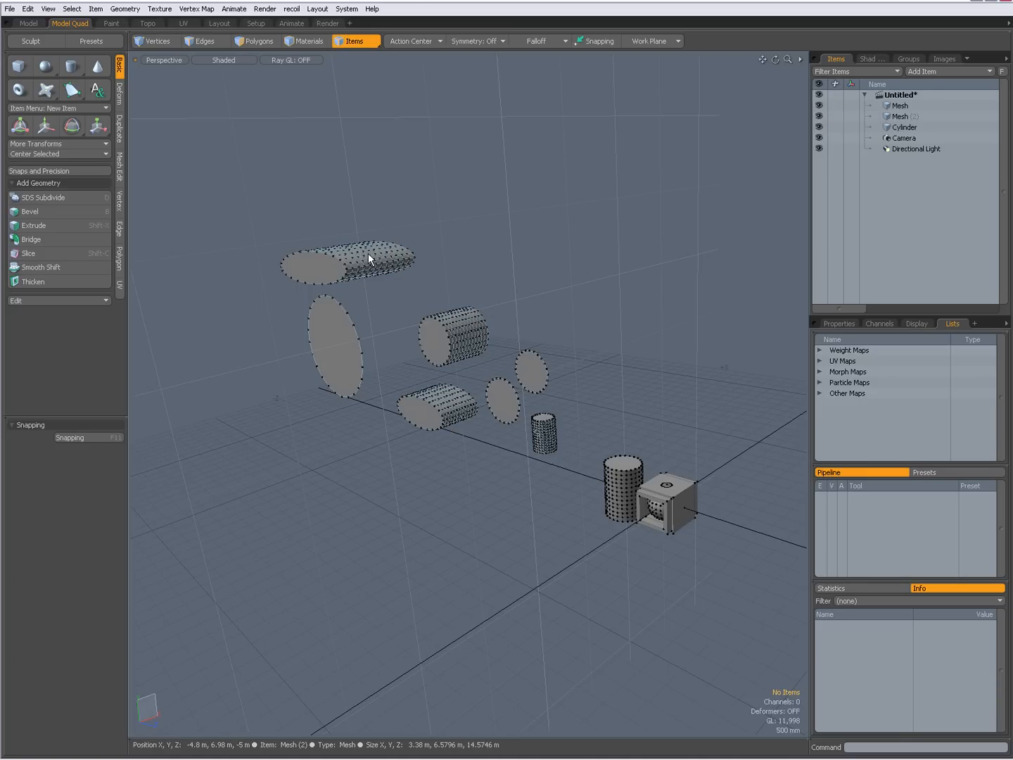
click(899, 116)
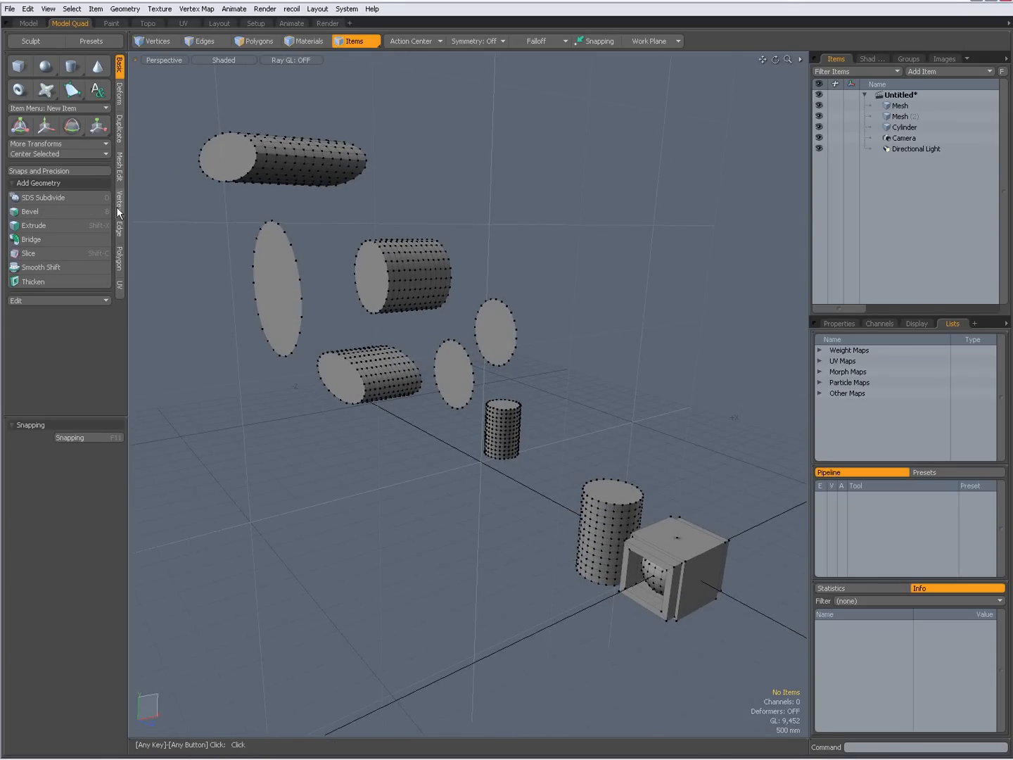
mouse_move(174, 148)
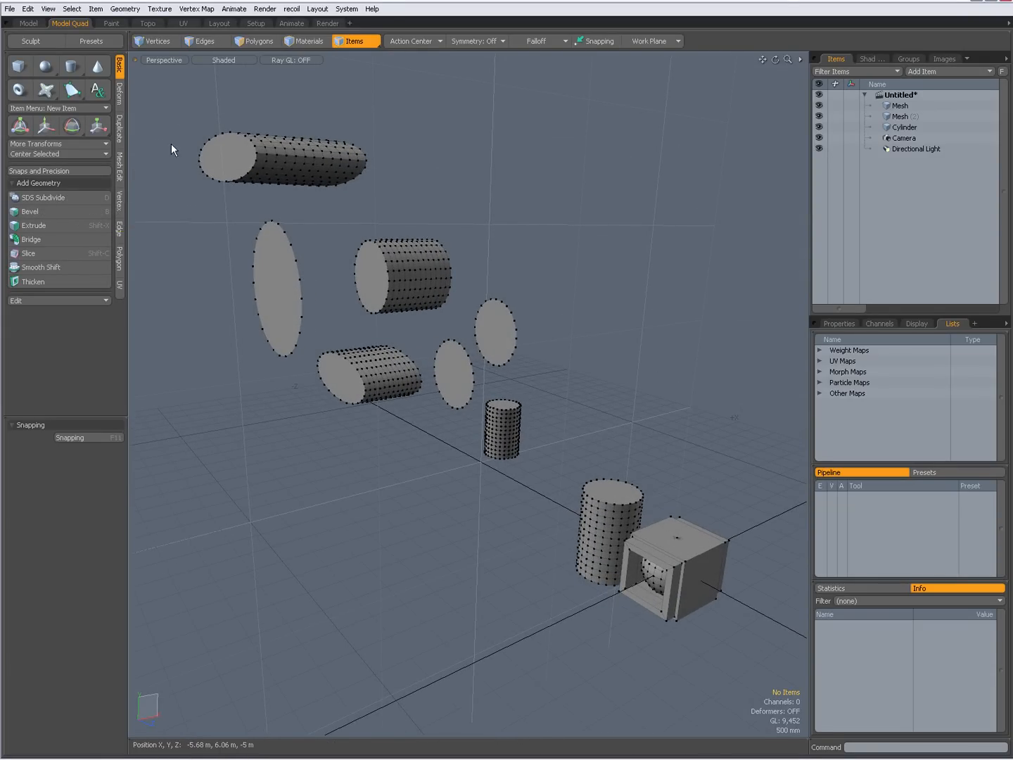
mouse_move(57, 33)
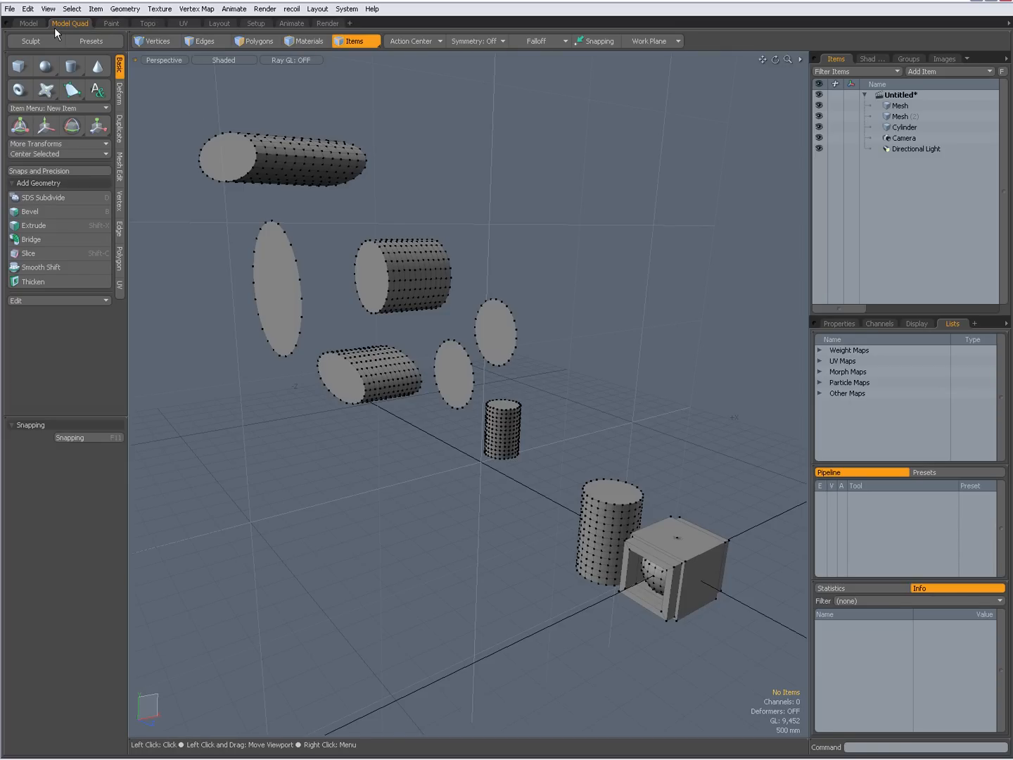